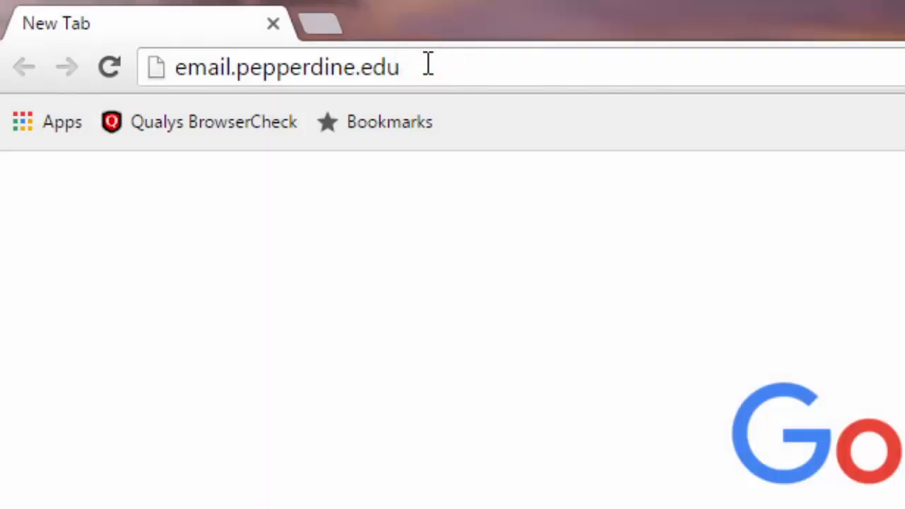
- Load email.pepperdine.edu and log in on the CAS page with the network ID and password
key(Return)
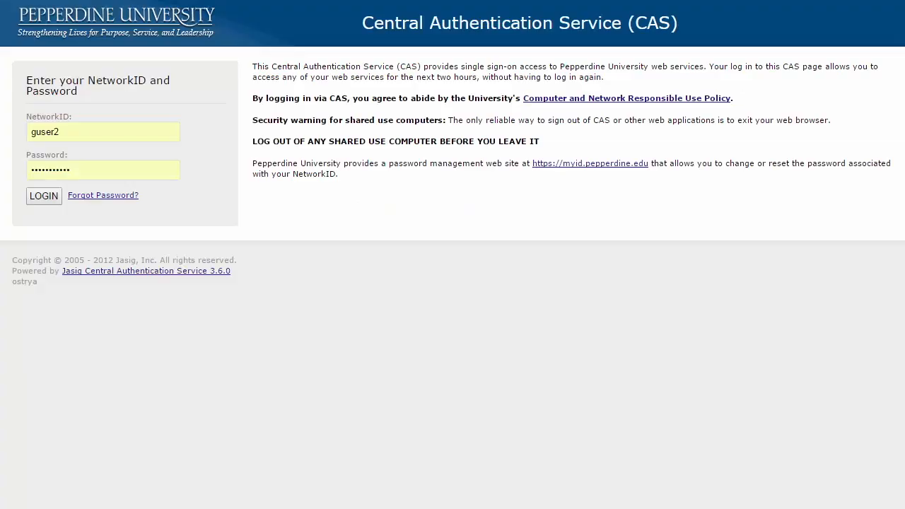
click(42, 195)
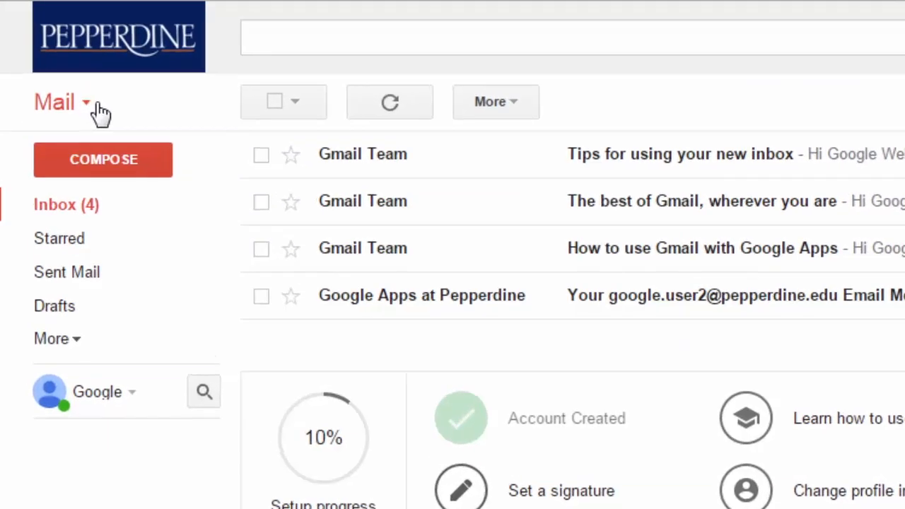
click(63, 102)
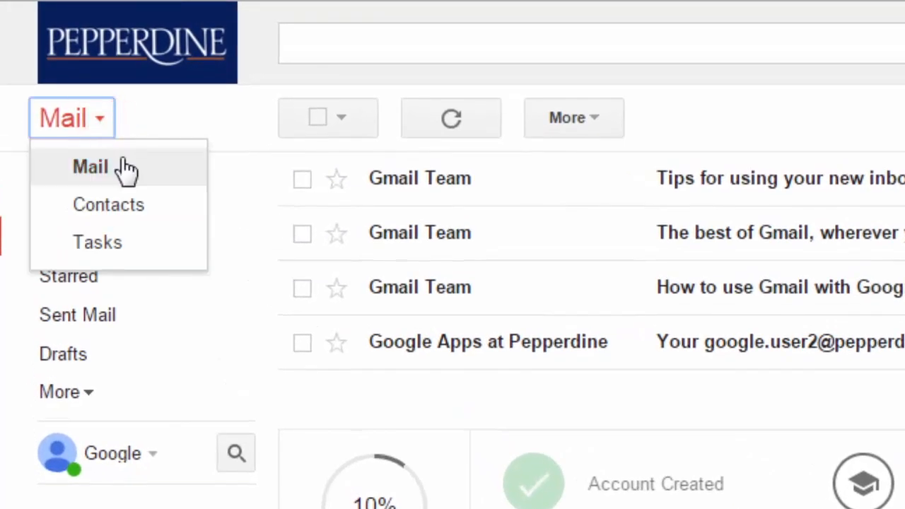
mouse_move(124, 220)
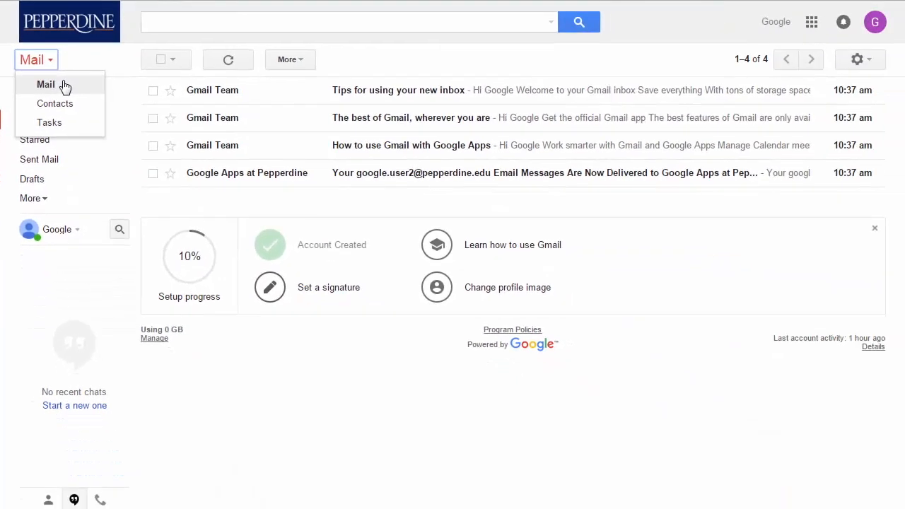
click(45, 85)
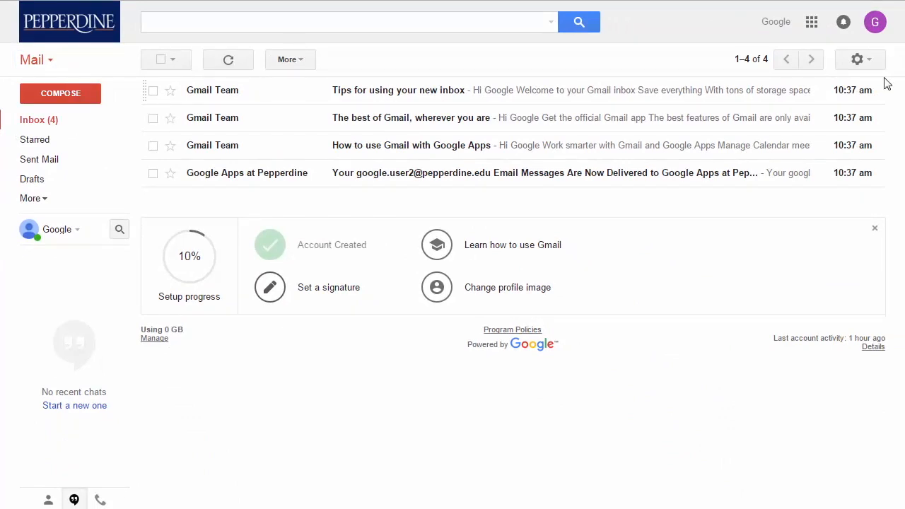
mouse_move(856, 60)
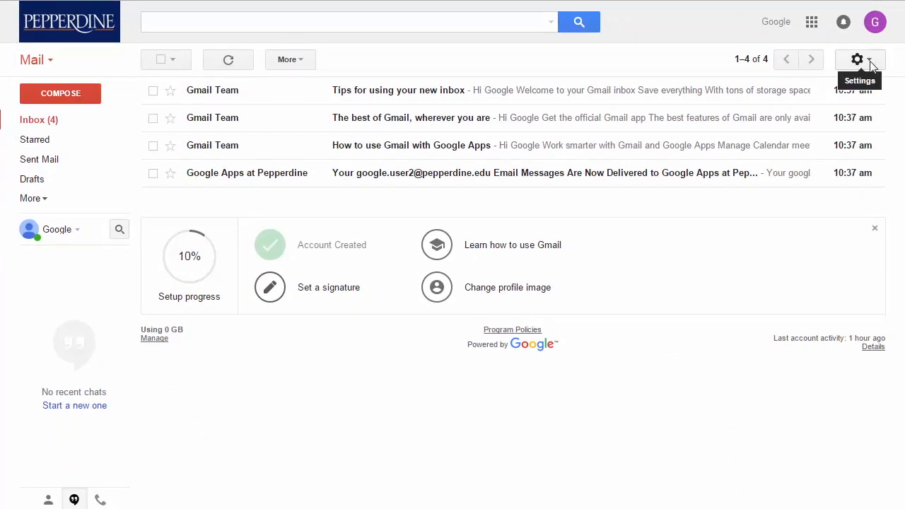
- Reach the Labs section of Gmail Settings from the gear menu
click(856, 60)
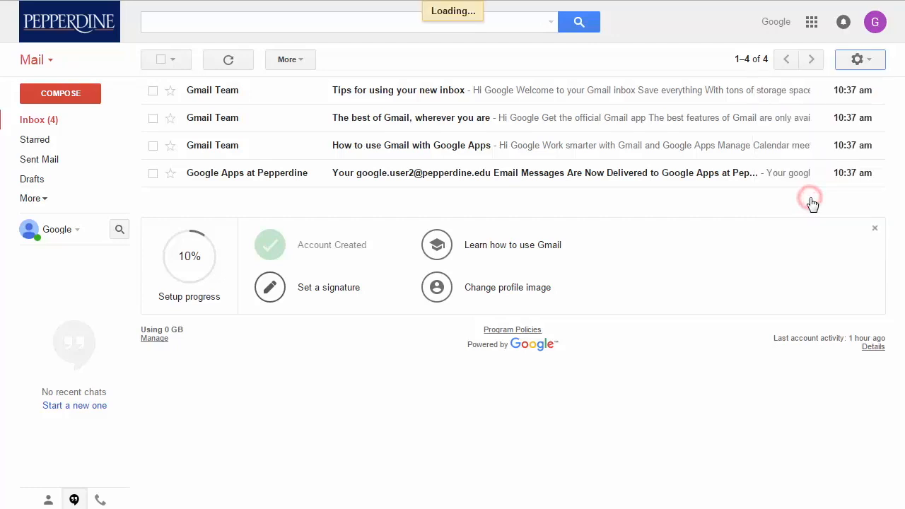
click(856, 59)
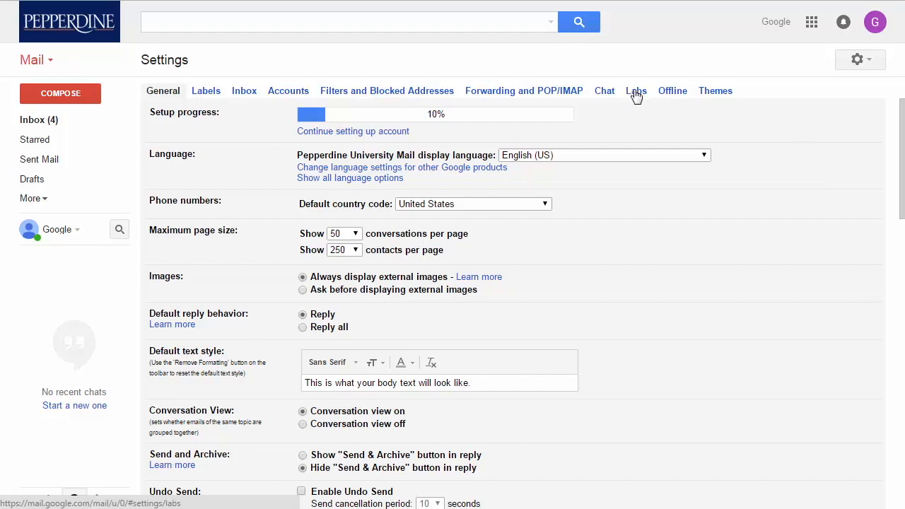
click(636, 90)
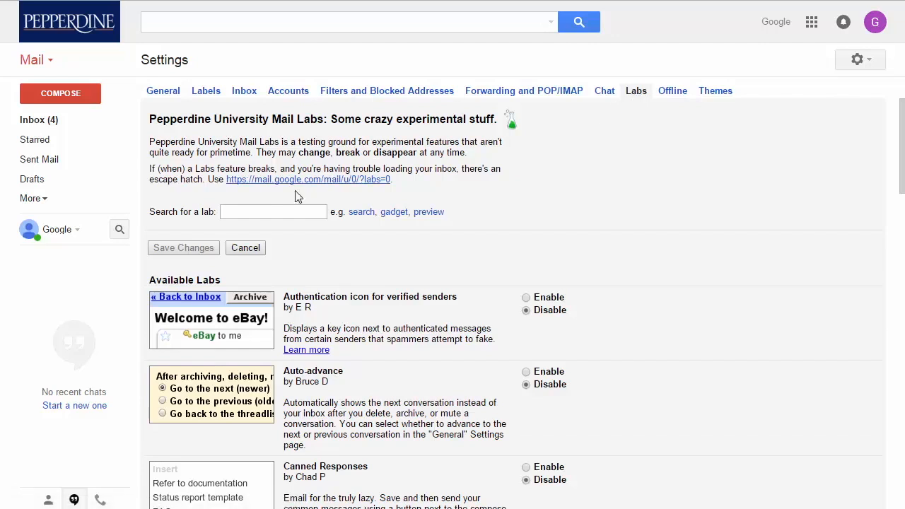
- Search the labs for 'preview', enable Preview Pane, and save the changes
click(273, 212)
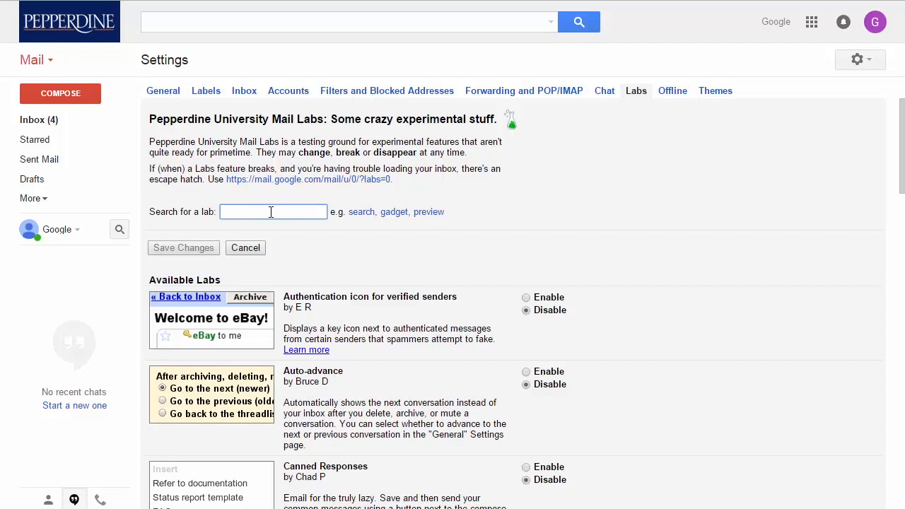
text(pre)
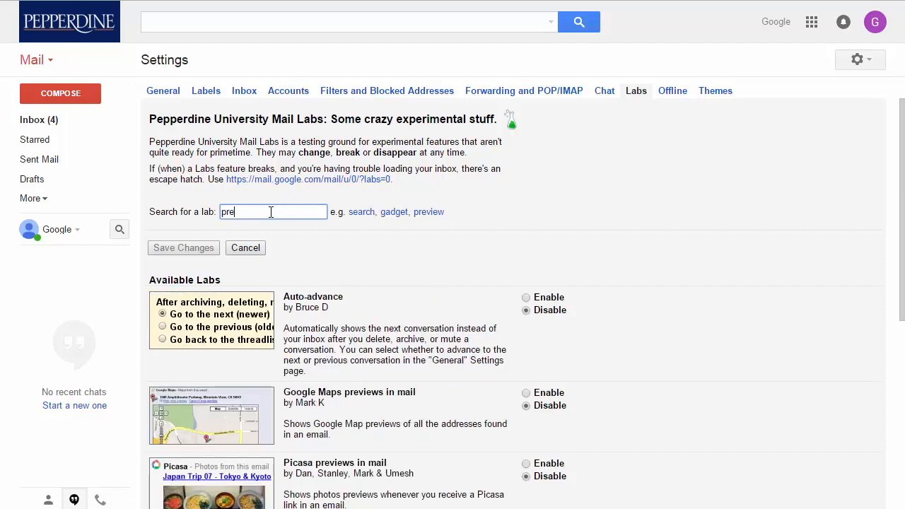
text(view)
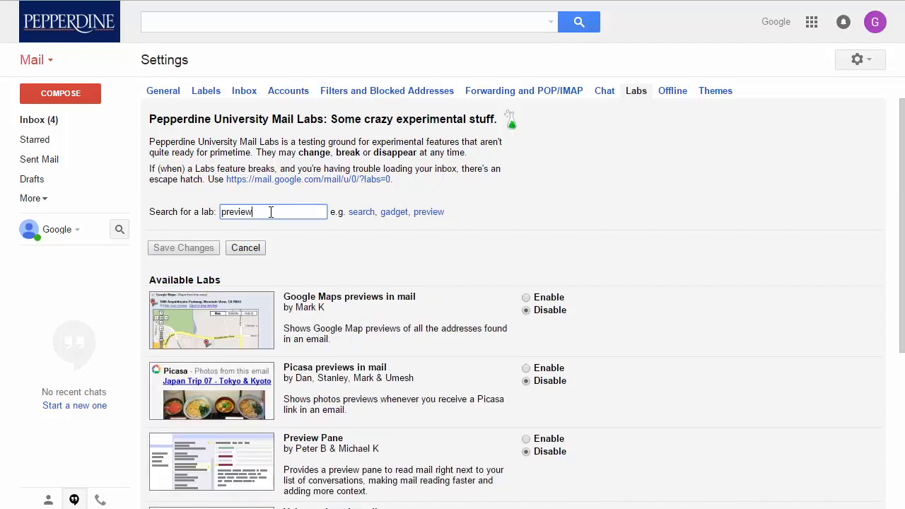
mouse_move(281, 285)
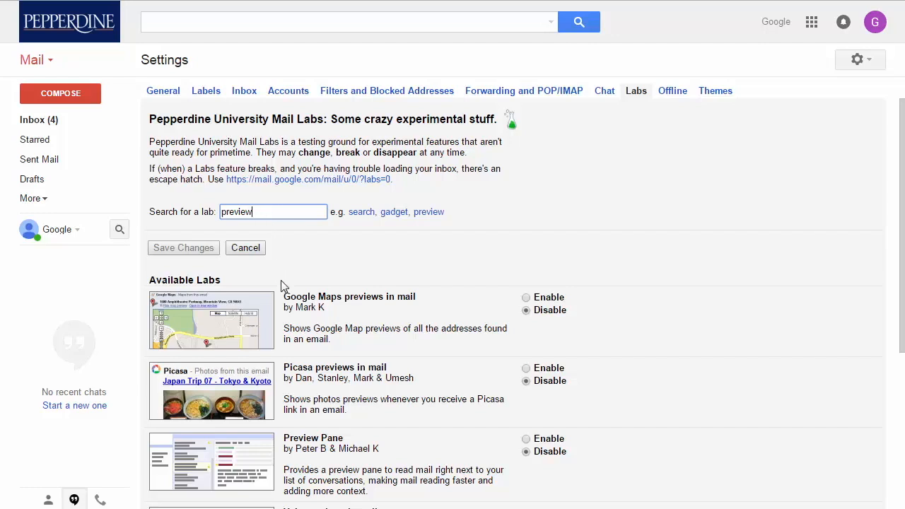
click(526, 438)
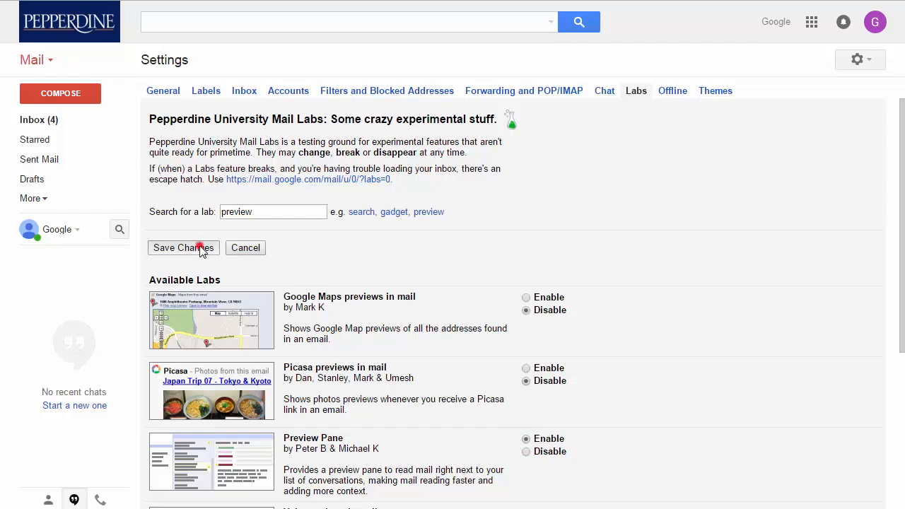
click(184, 248)
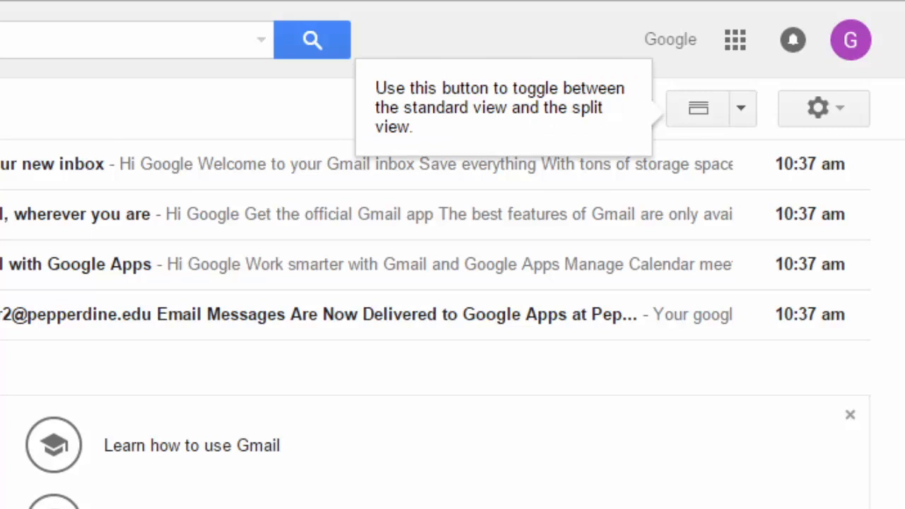
mouse_move(863, 254)
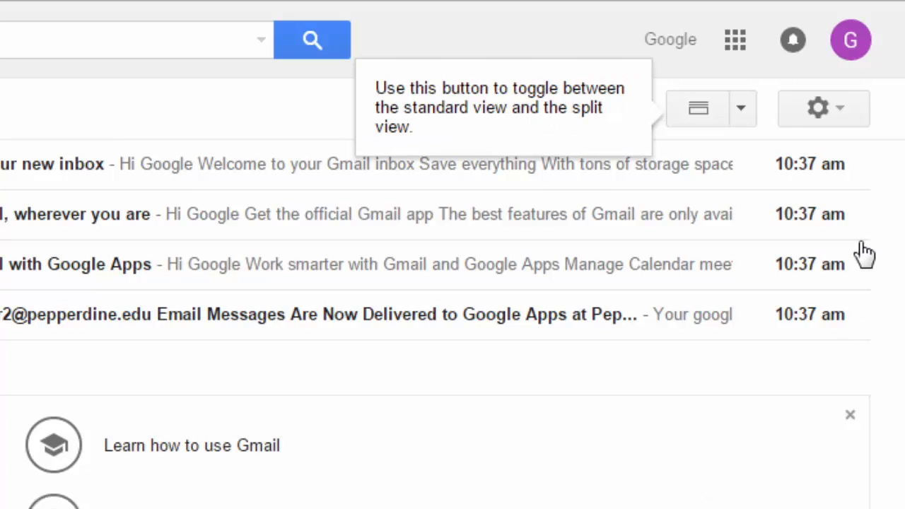
- Choose a split layout and show 'The best of Gmail, wherever you are' in the reading pane
click(740, 107)
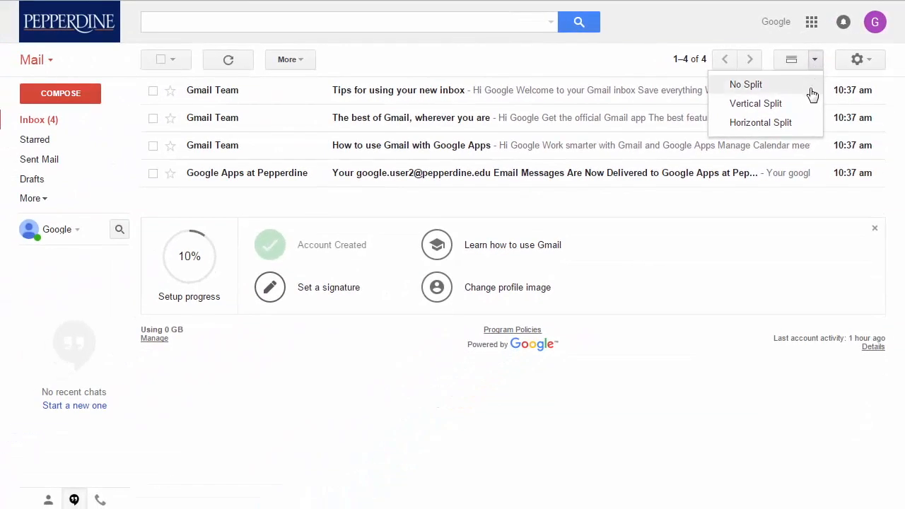
click(755, 103)
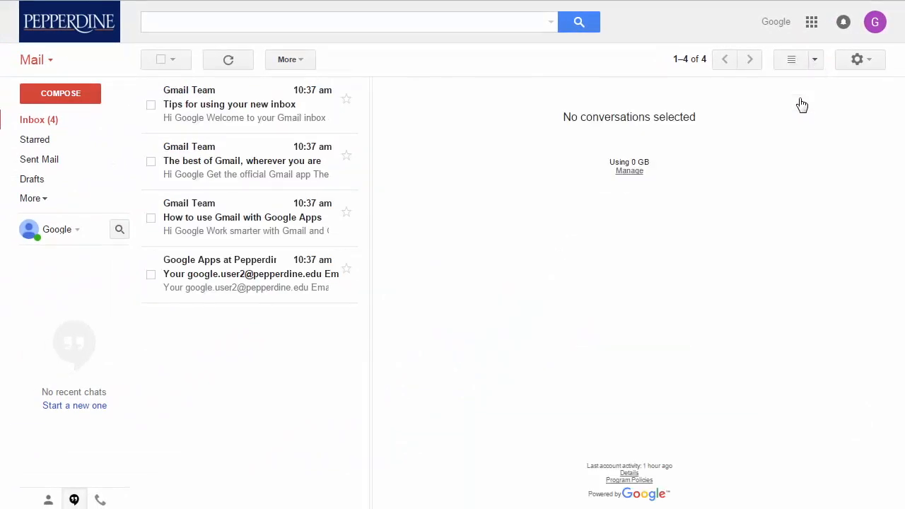
mouse_move(198, 110)
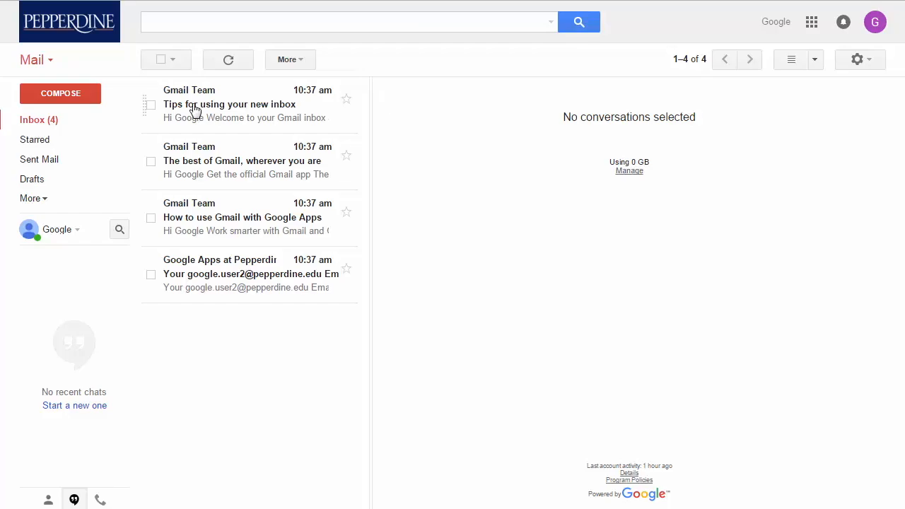
click(242, 161)
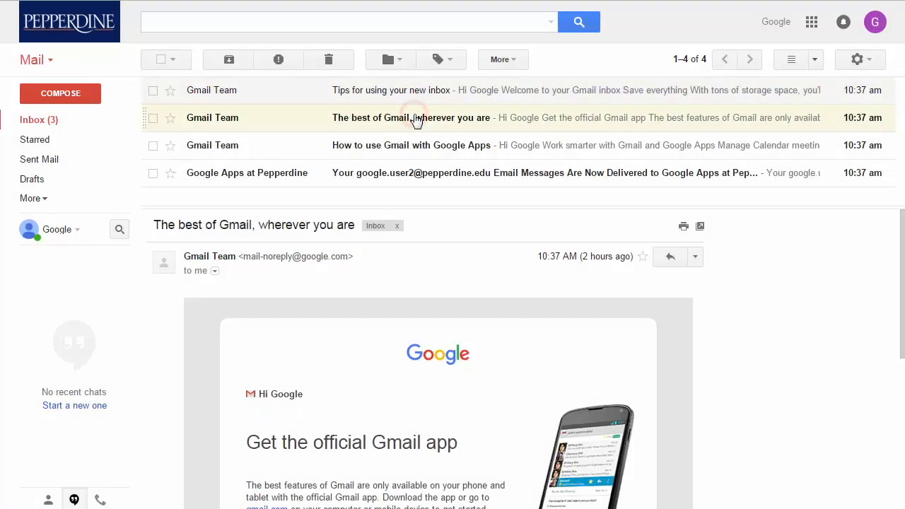
mouse_move(459, 173)
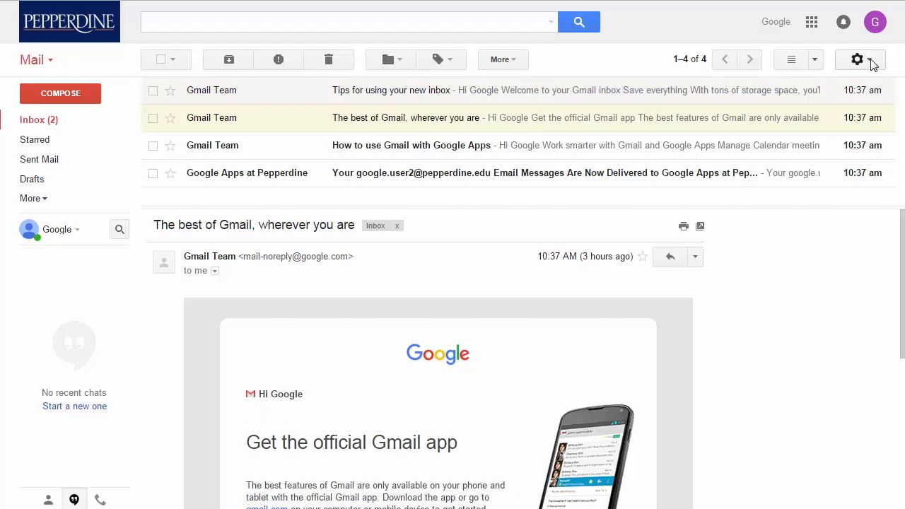
- Change the inbox display density from the gear menu, previewing The best of Gmail message
click(857, 59)
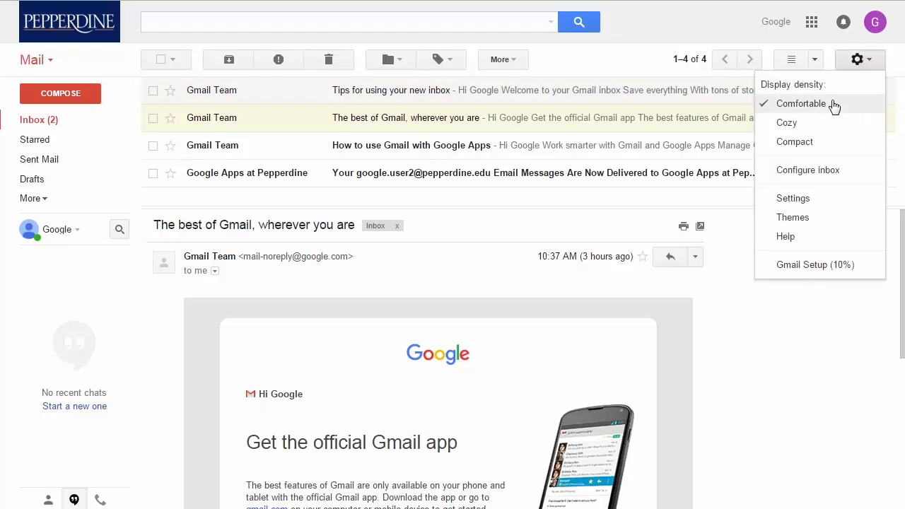
mouse_move(786, 122)
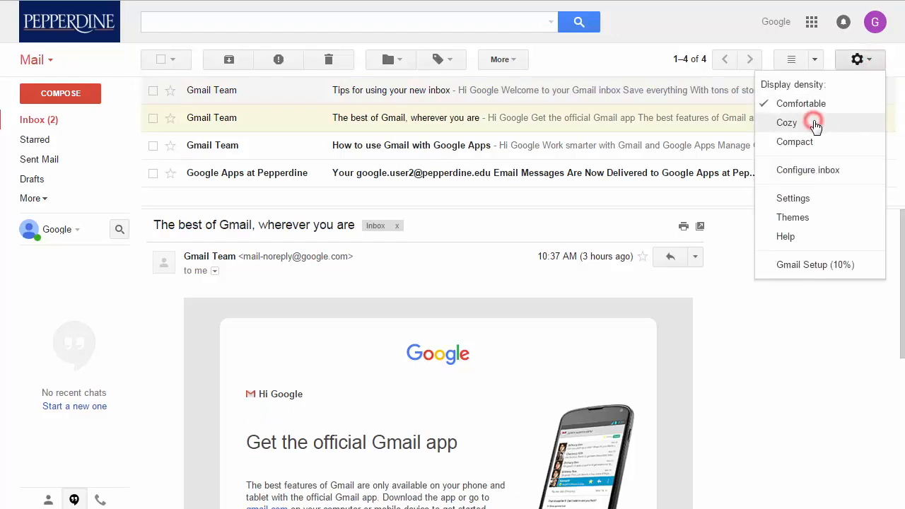
click(786, 122)
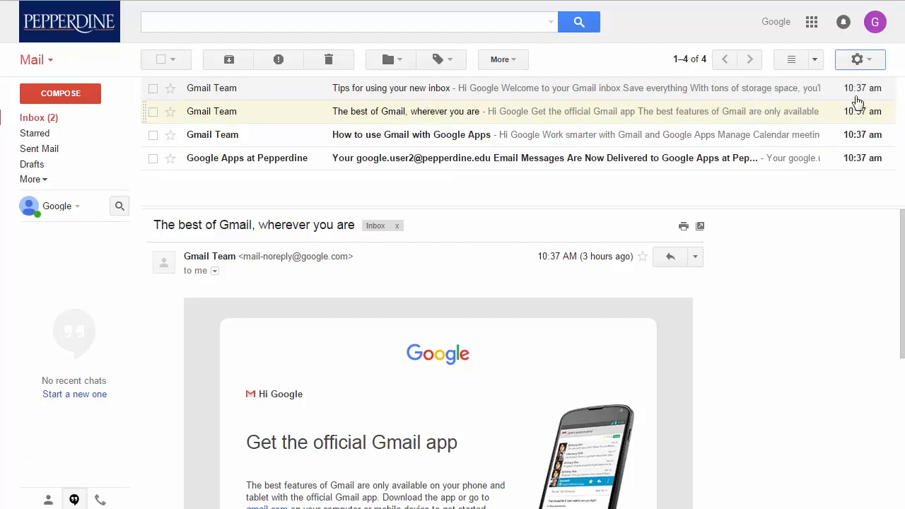
click(856, 59)
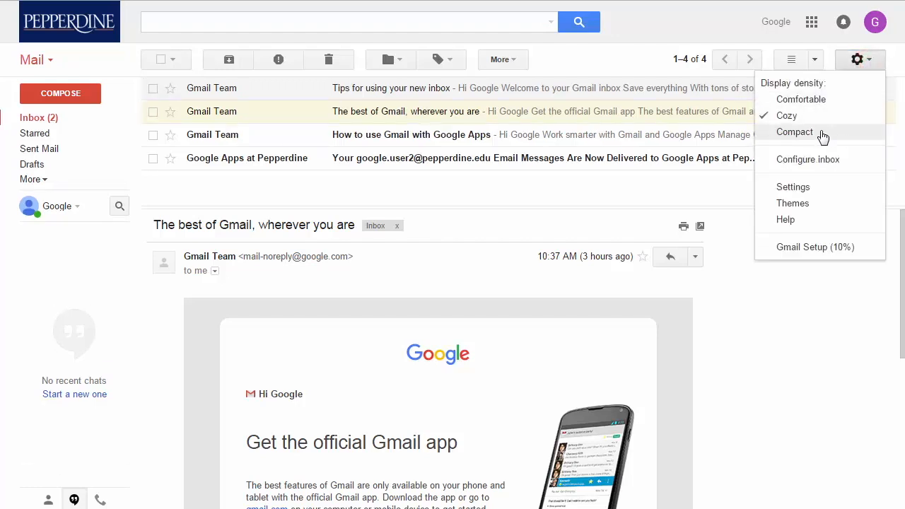
click(794, 132)
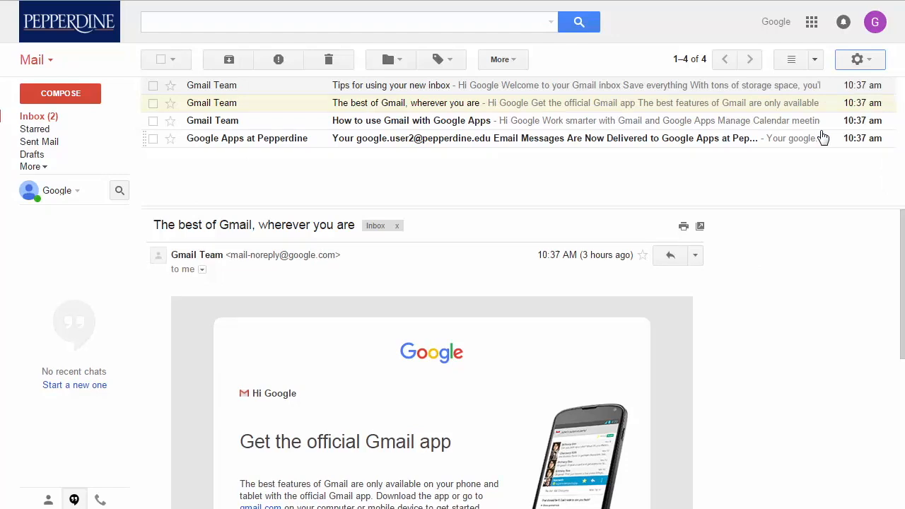
mouse_move(818, 68)
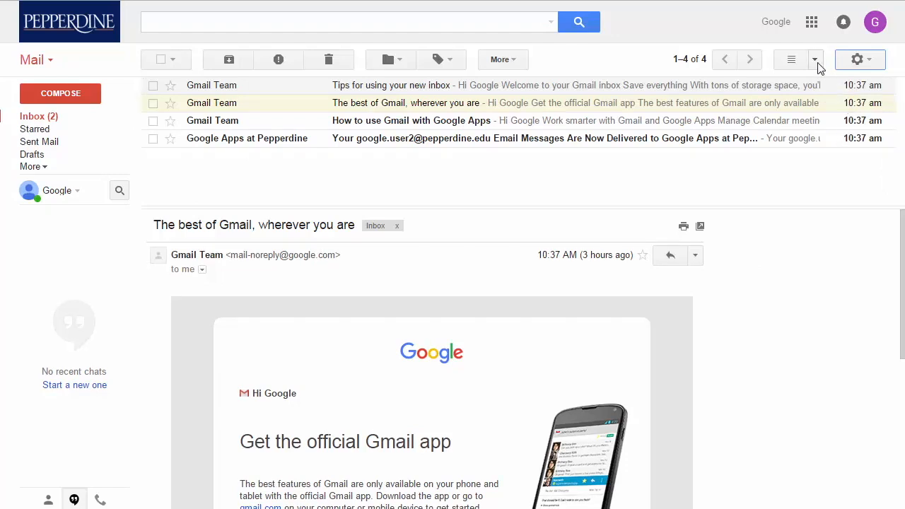
- Switch to Vertical Split so the reading pane sits beside the message list
click(814, 60)
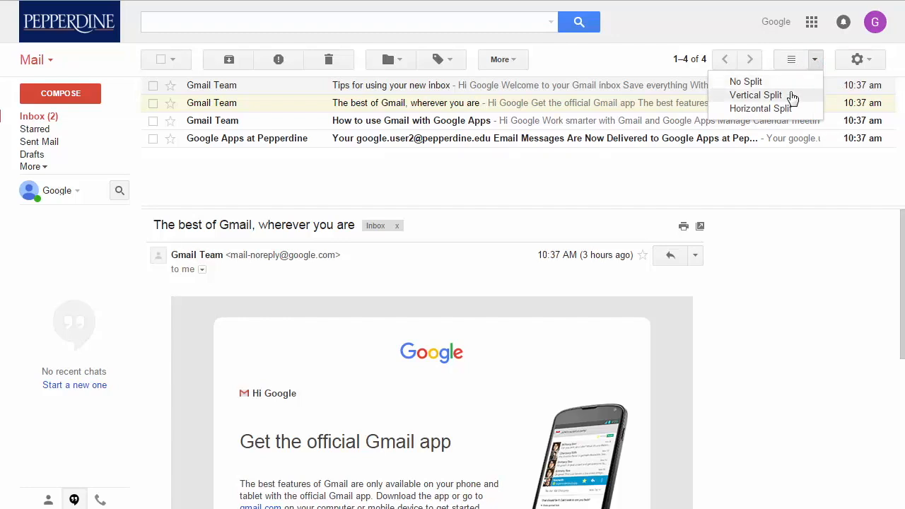
click(754, 95)
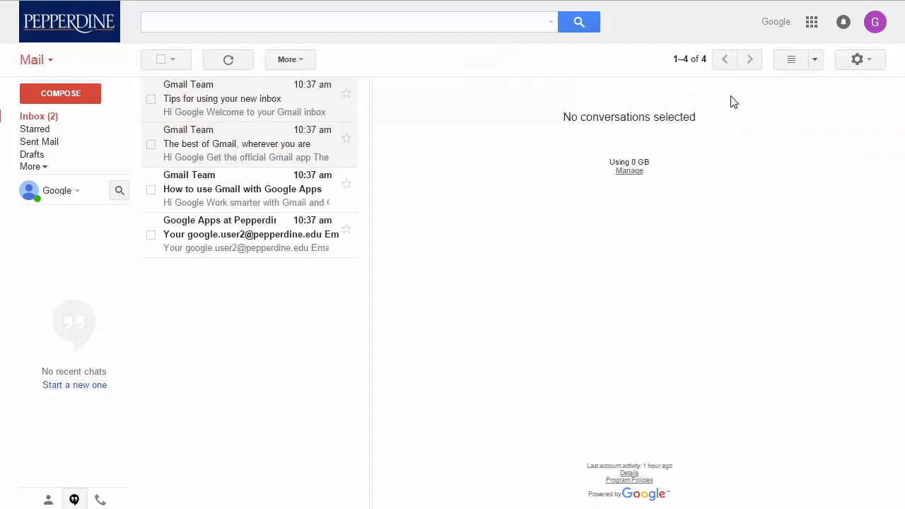
click(222, 99)
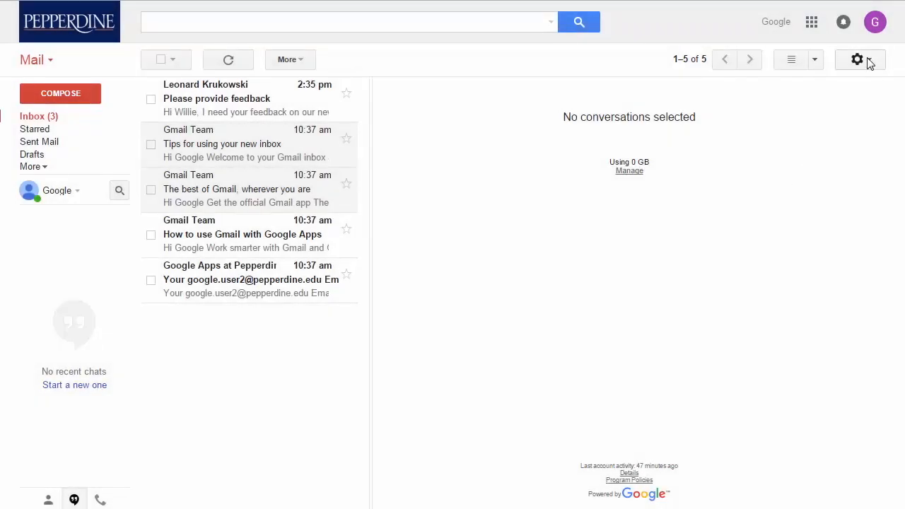
click(856, 59)
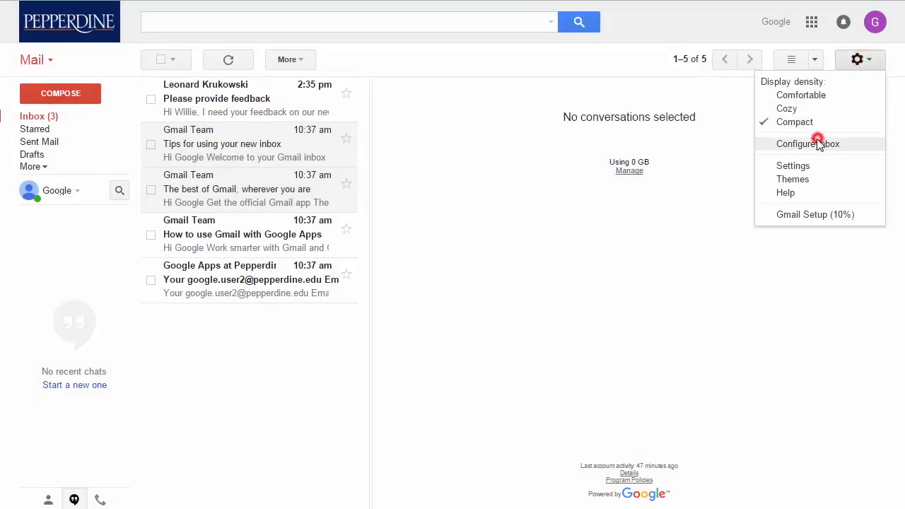
click(807, 144)
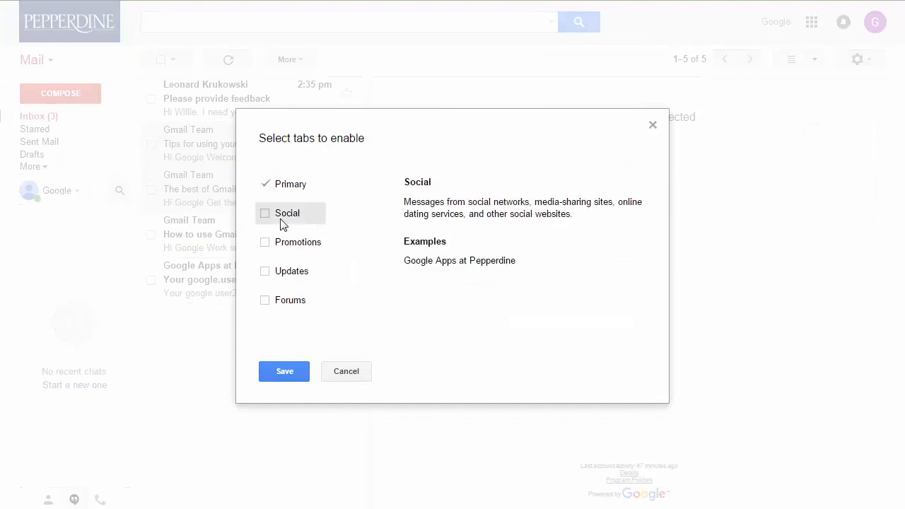
click(265, 242)
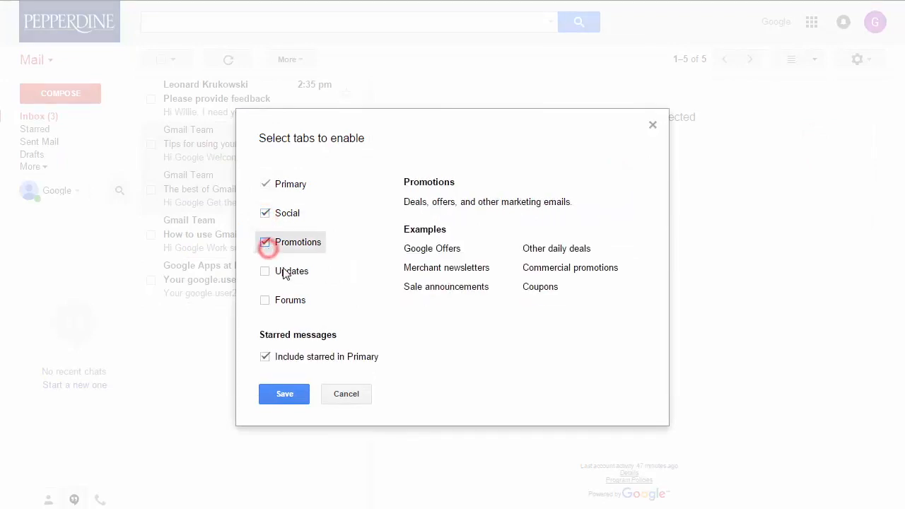
click(284, 393)
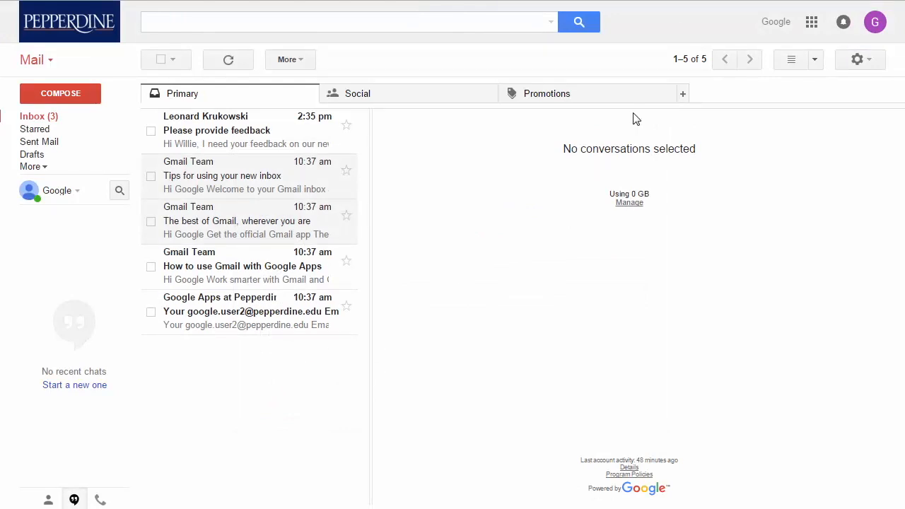
click(356, 93)
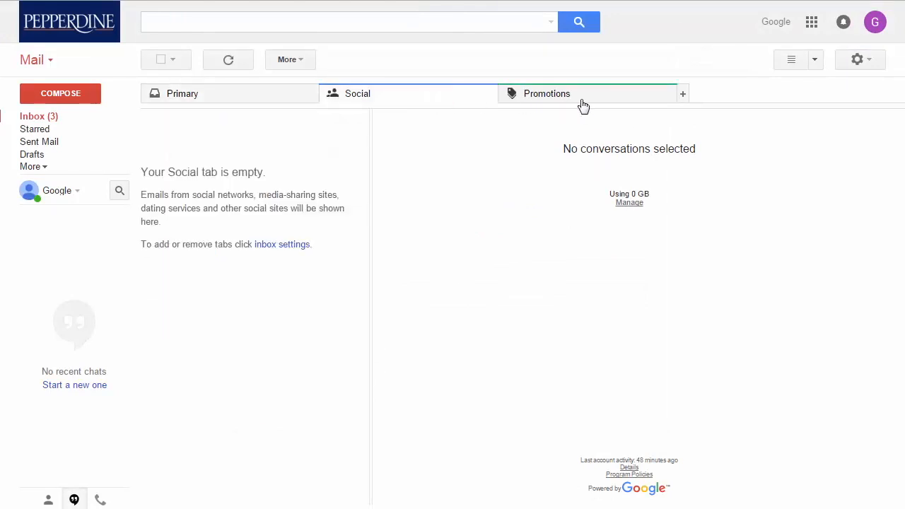
click(546, 93)
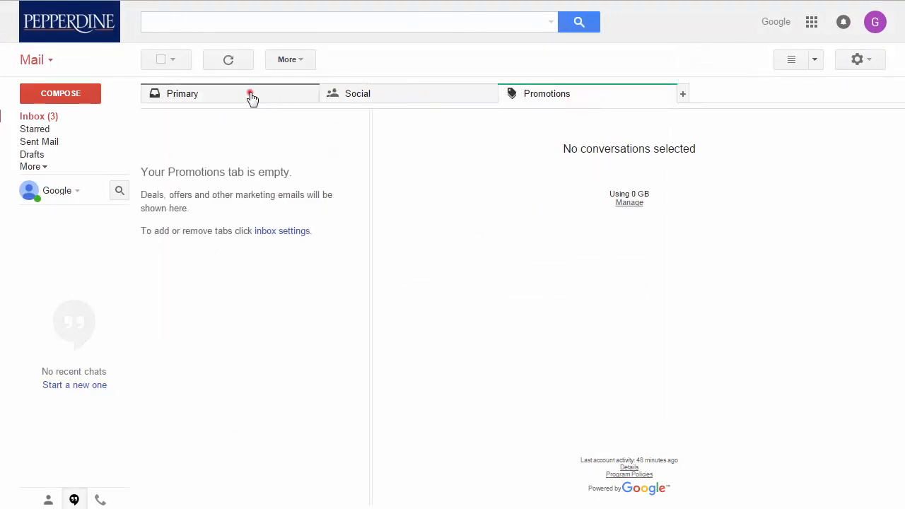
click(183, 93)
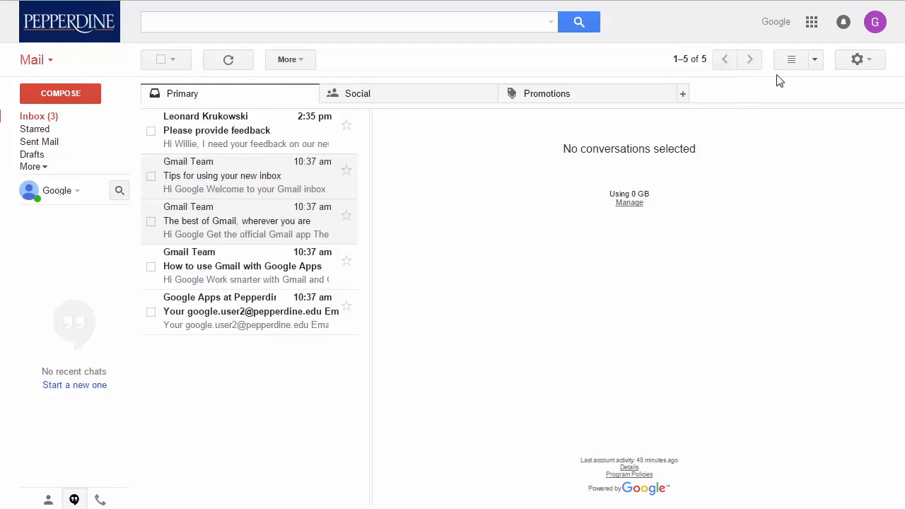
click(857, 59)
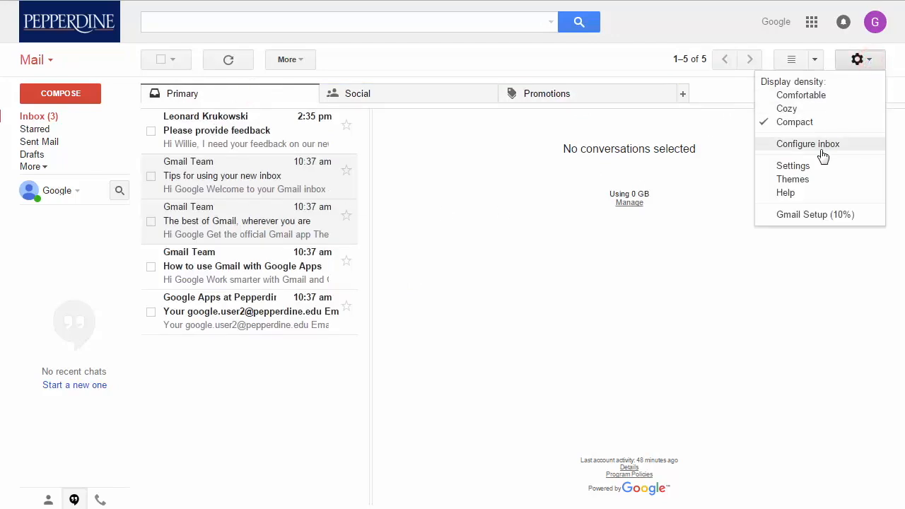
click(807, 144)
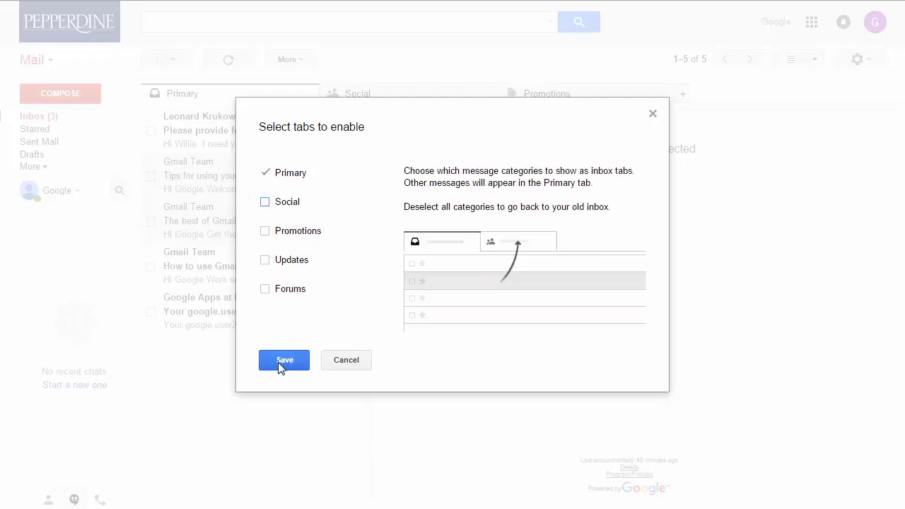
click(284, 361)
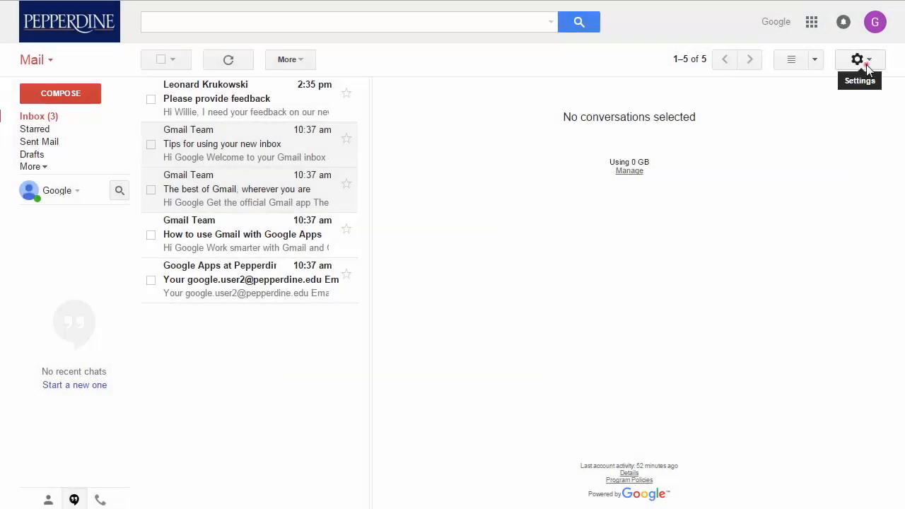
- In General settings, keep Default reply behavior on Reply to sender only
click(856, 60)
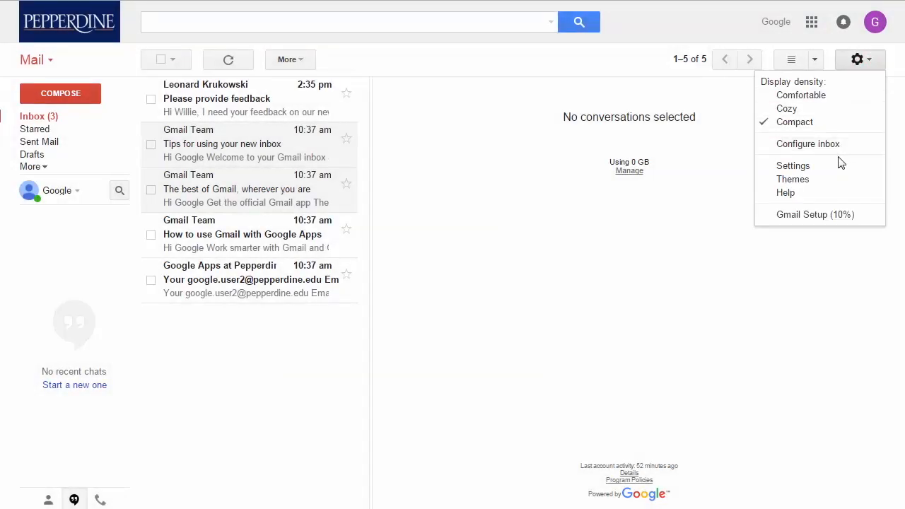
click(791, 166)
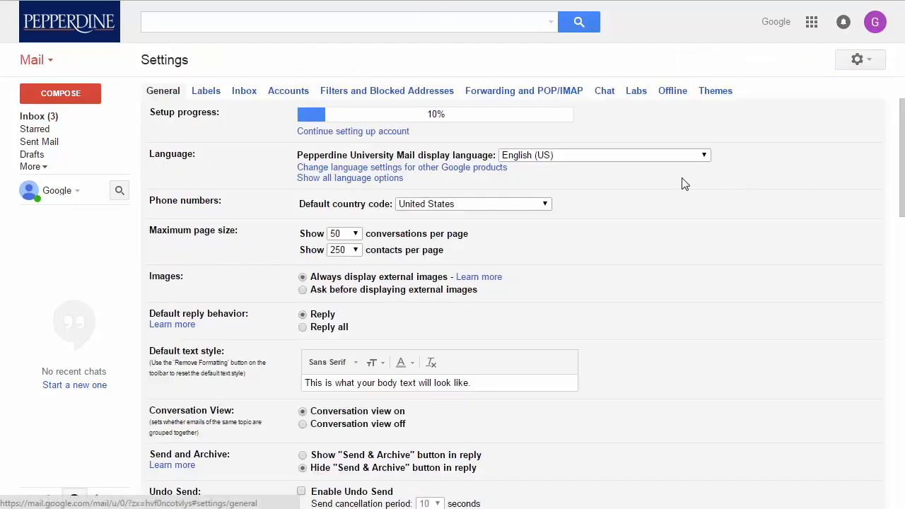
mouse_move(663, 177)
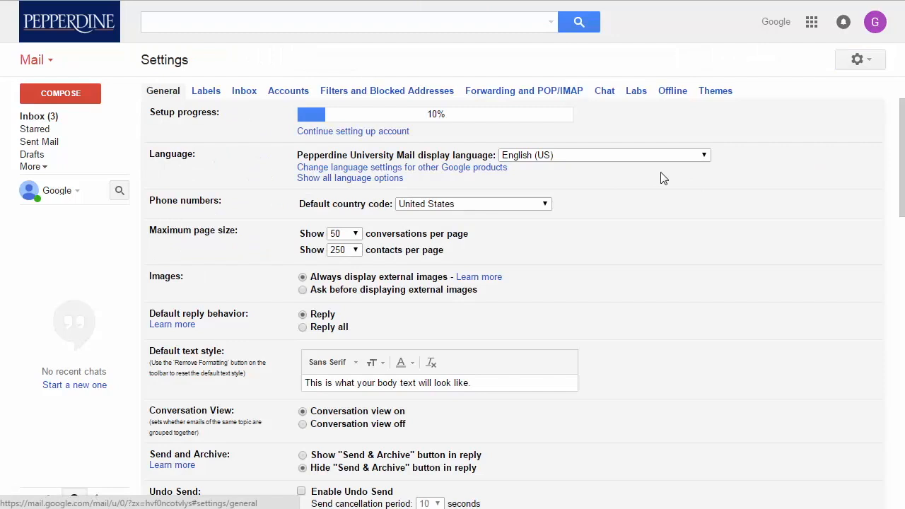
mouse_move(125, 176)
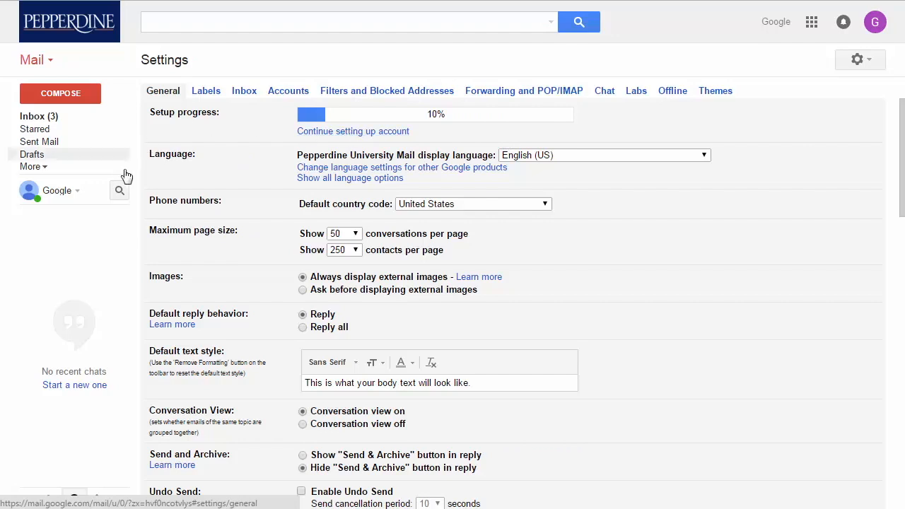
mouse_move(271, 300)
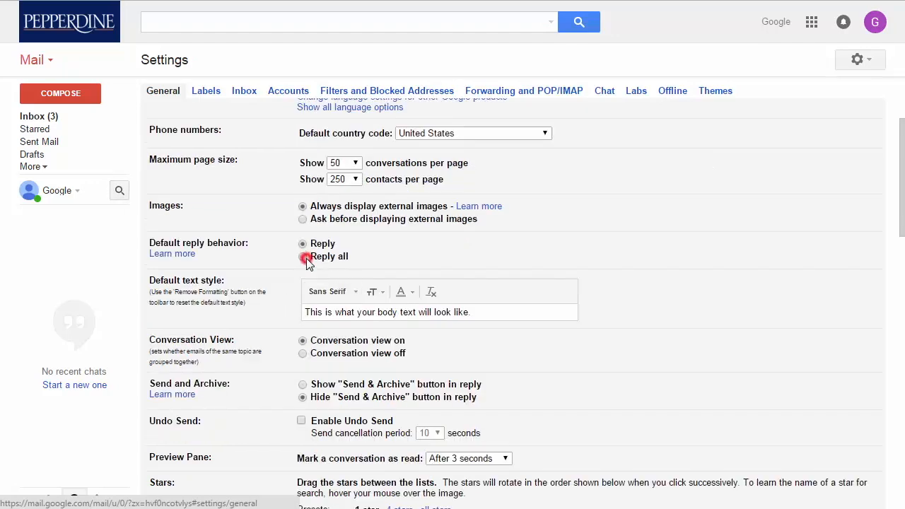
click(302, 243)
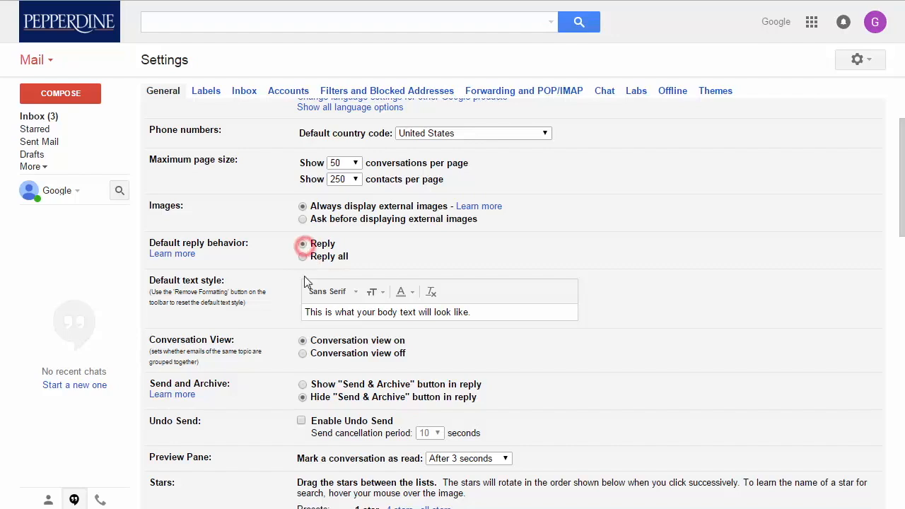
- Select Conversation view off to stop grouping emails into conversations
scroll(down, 3)
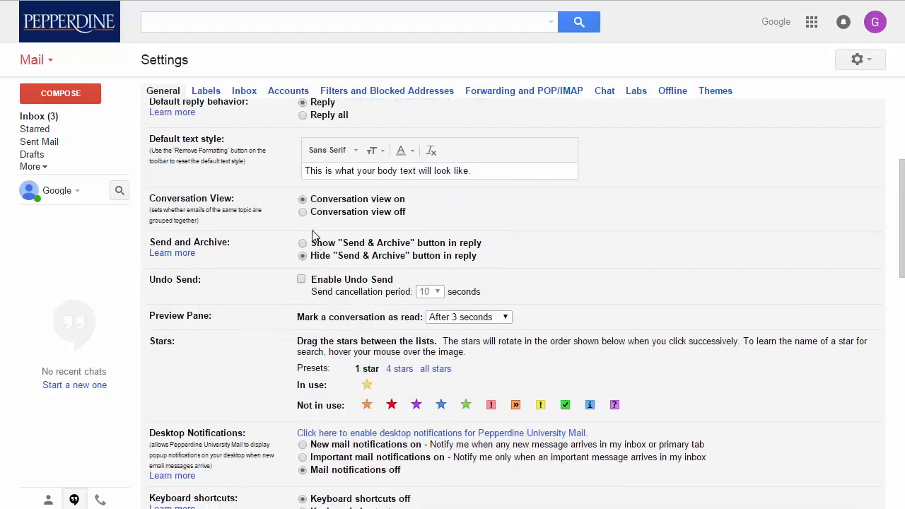
click(303, 212)
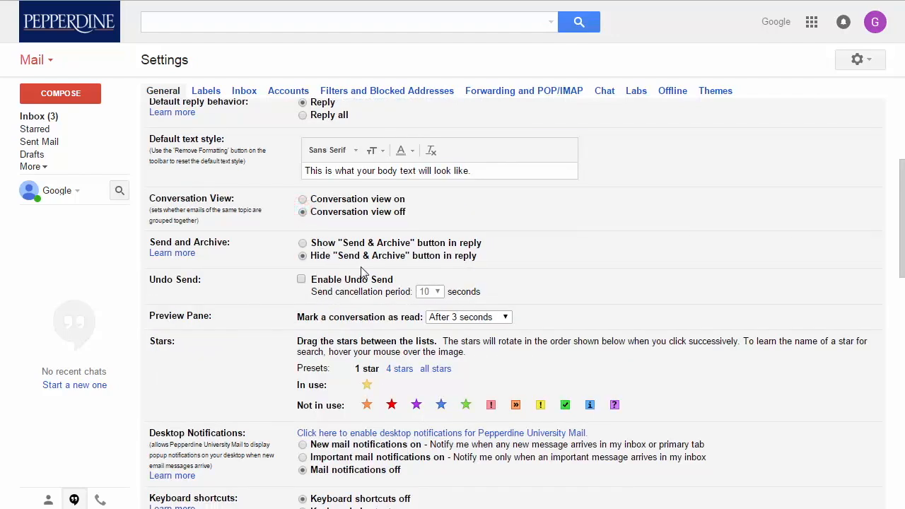
scroll(down, 3)
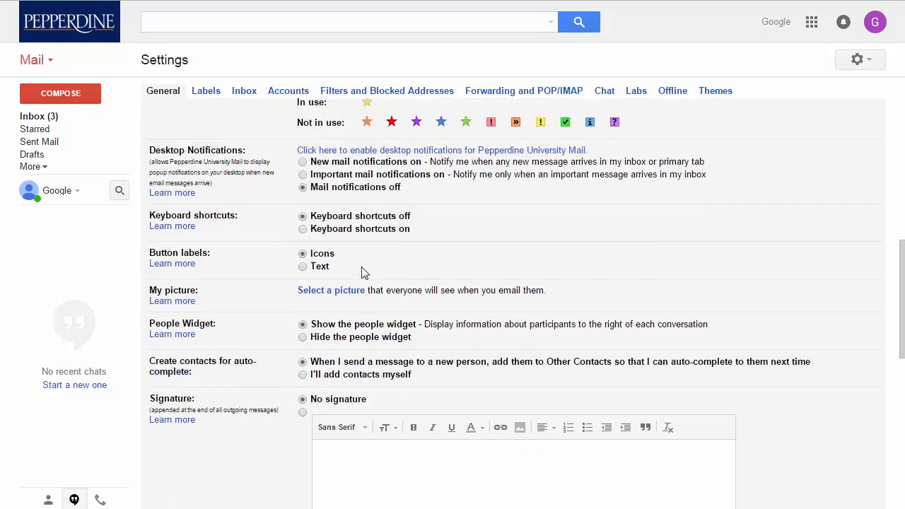
scroll(down, 3)
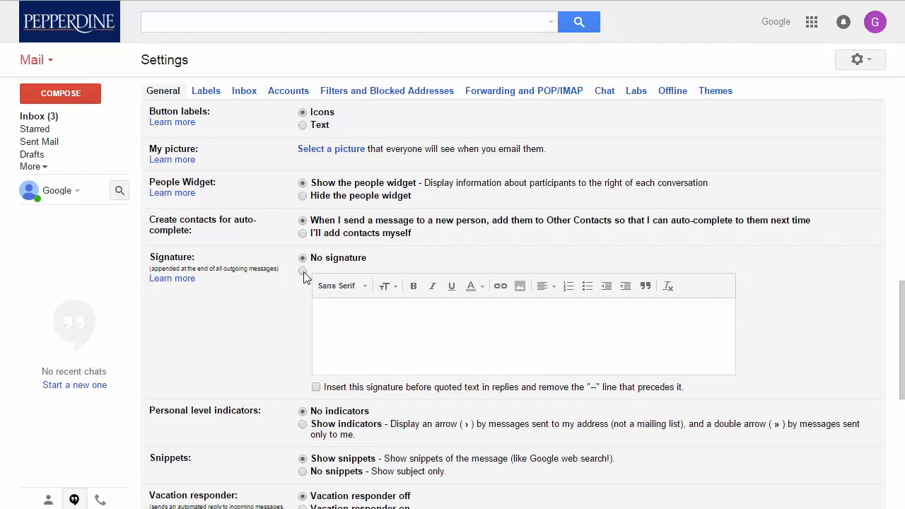
click(302, 271)
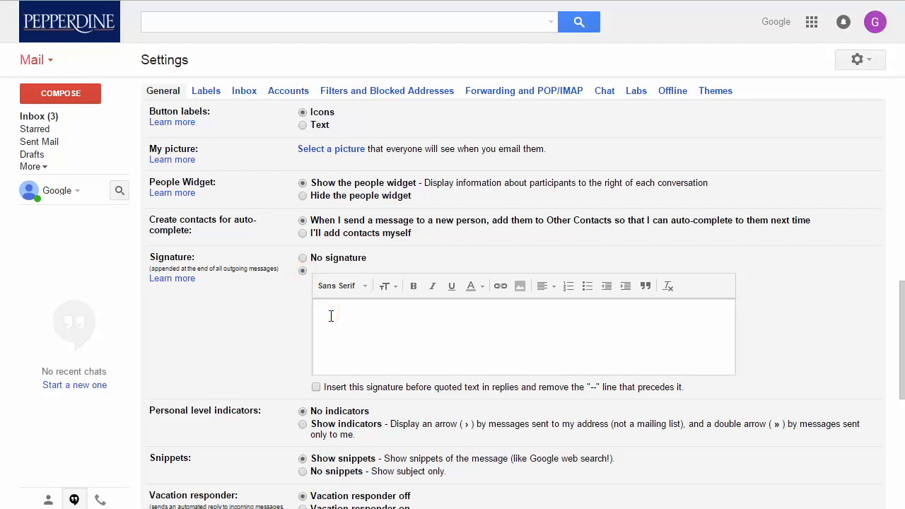
text(Willie)
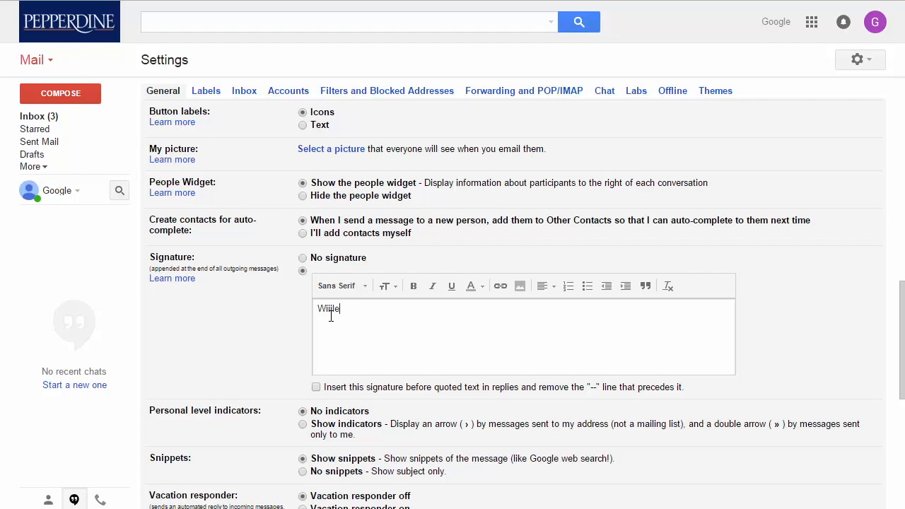
text(T)
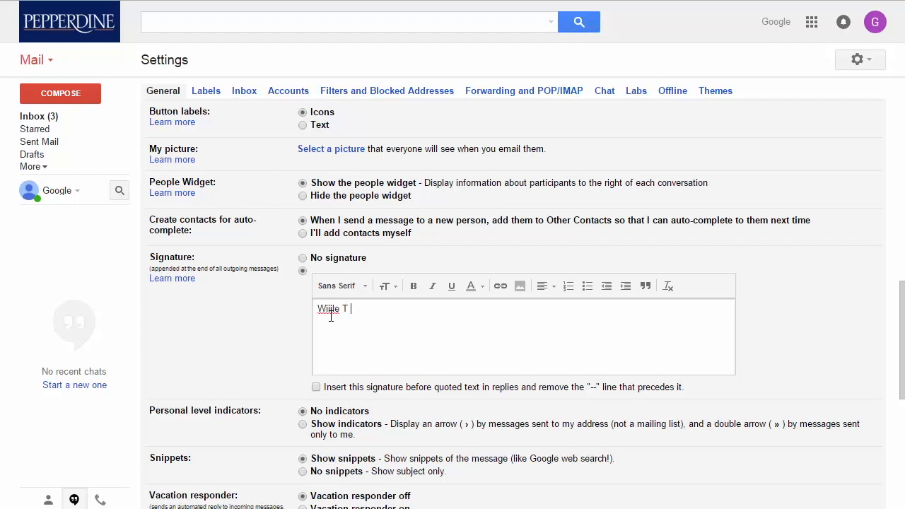
text(Wave)
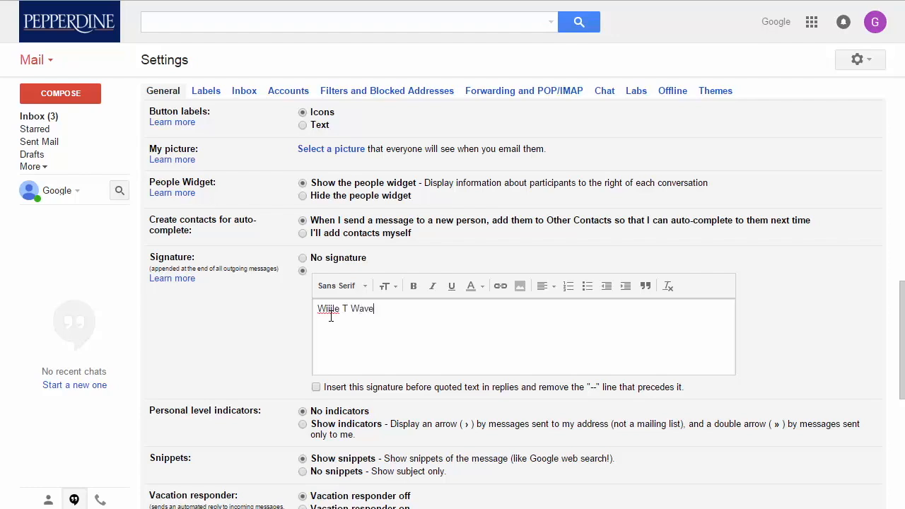
- Save the General settings changes and return to the inbox
scroll(down, 3)
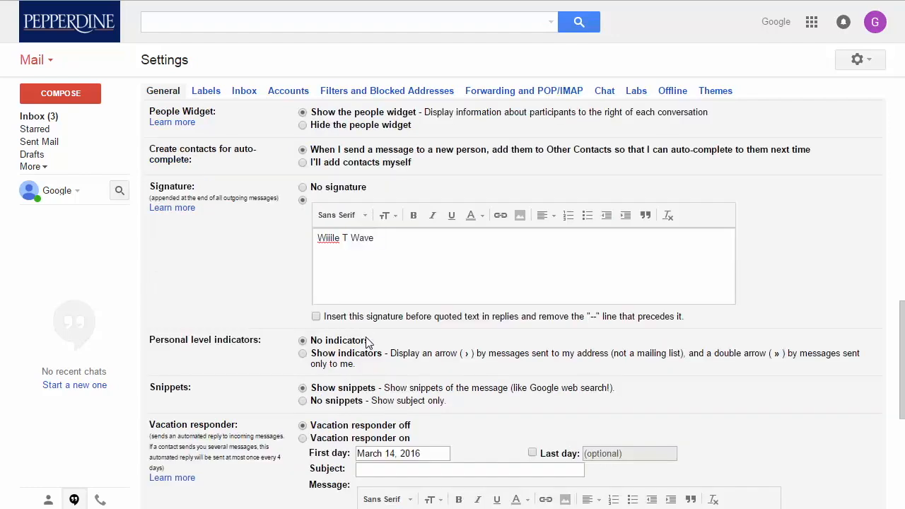
scroll(down, 3)
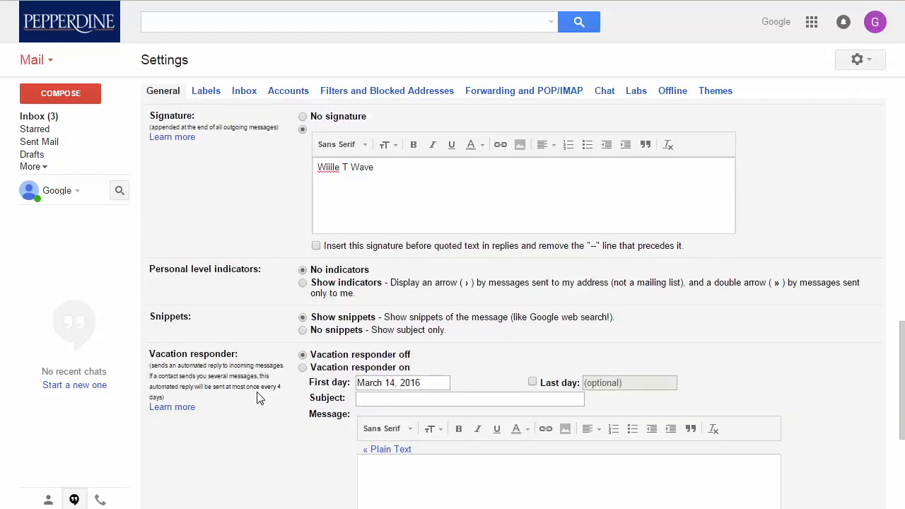
scroll(down, 3)
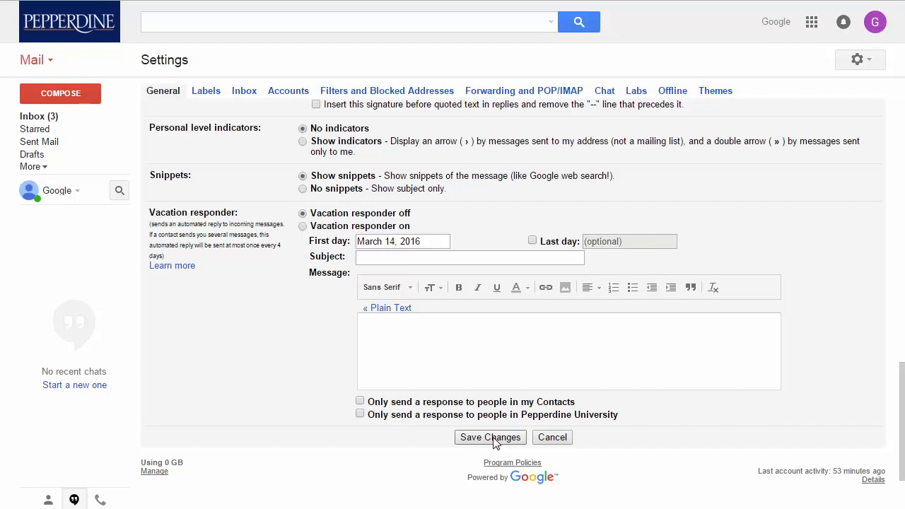
click(489, 437)
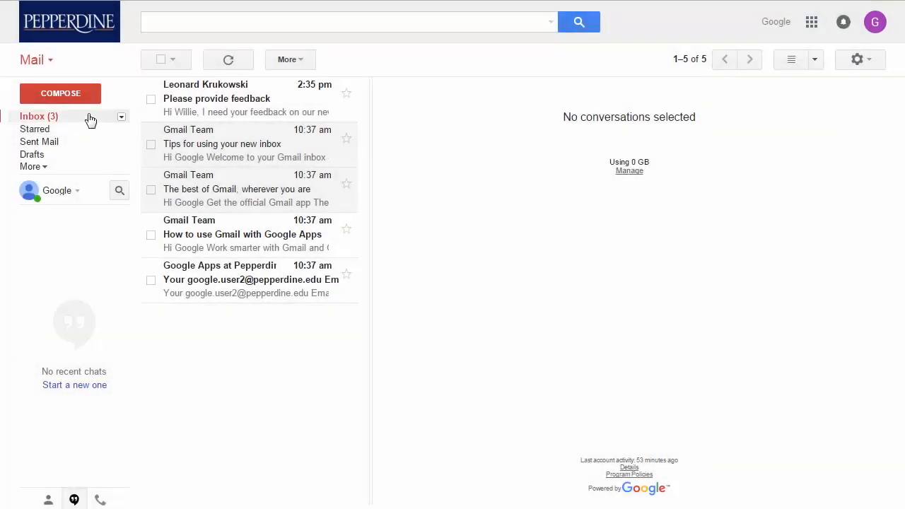
click(122, 116)
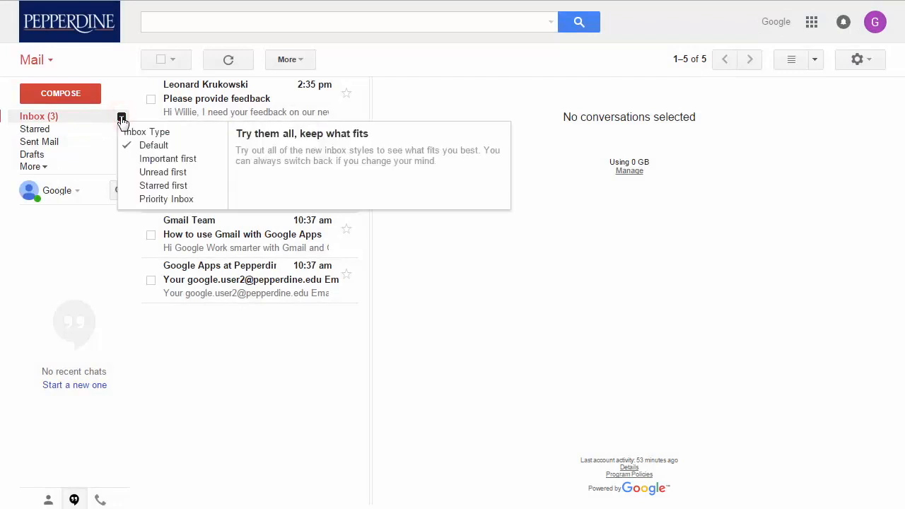
mouse_move(154, 144)
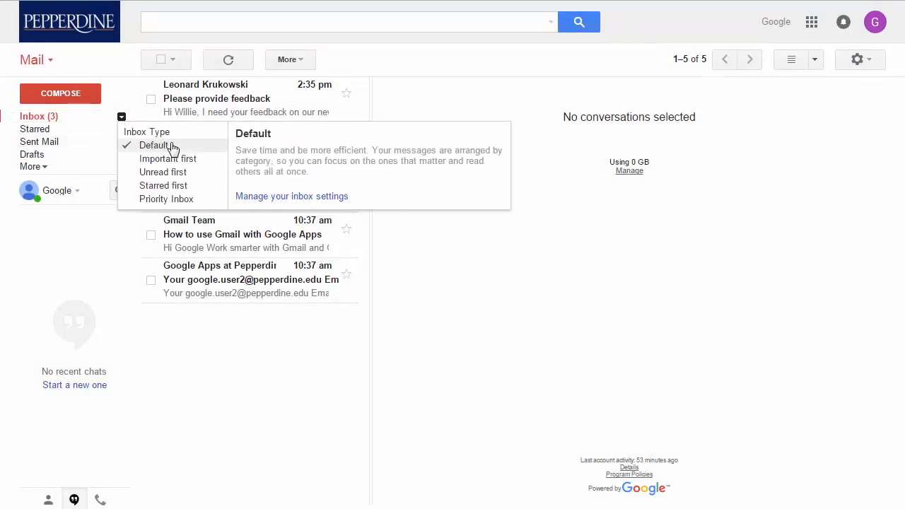
mouse_move(167, 158)
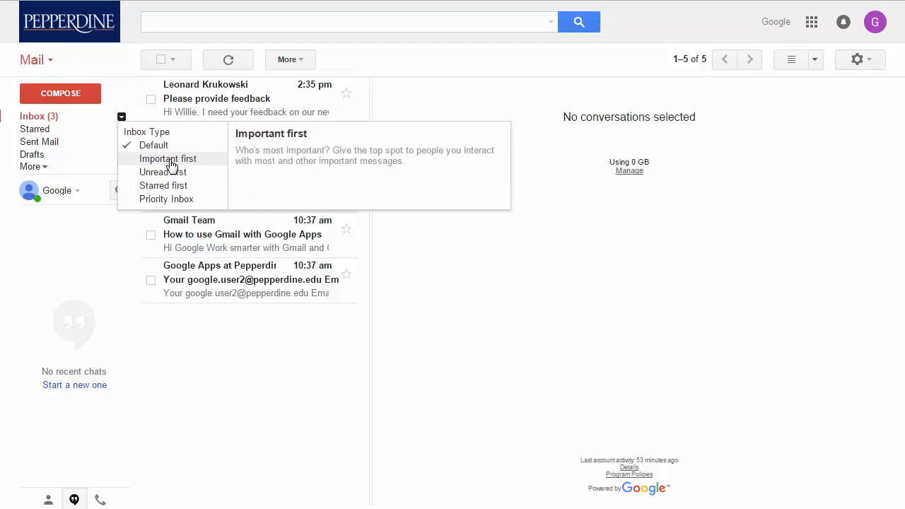
mouse_move(164, 172)
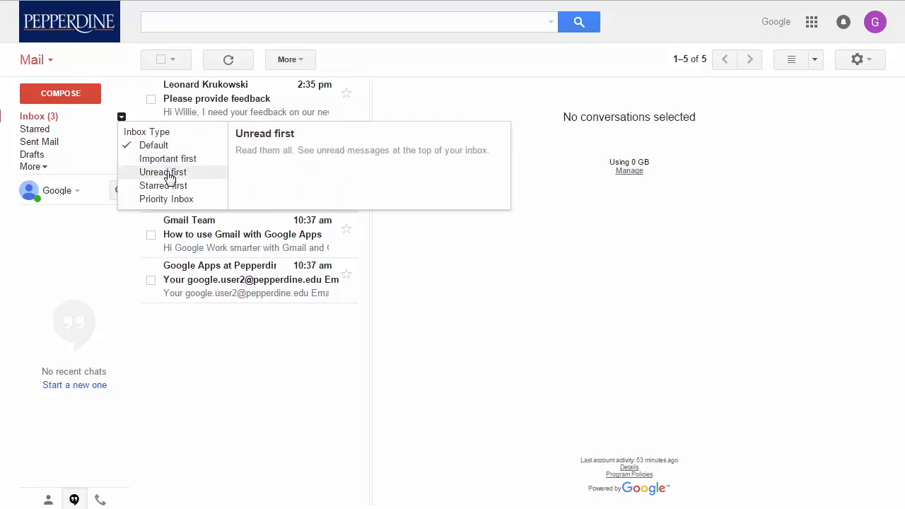
mouse_move(164, 185)
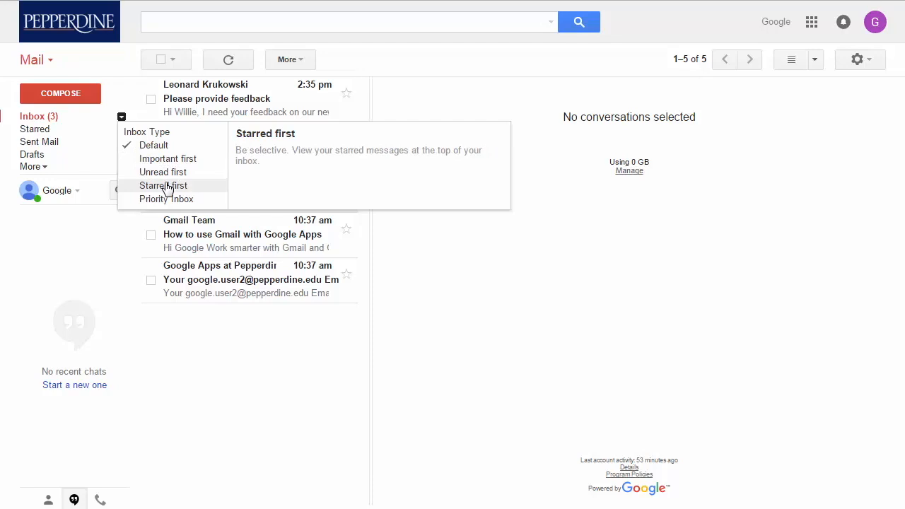
mouse_move(167, 198)
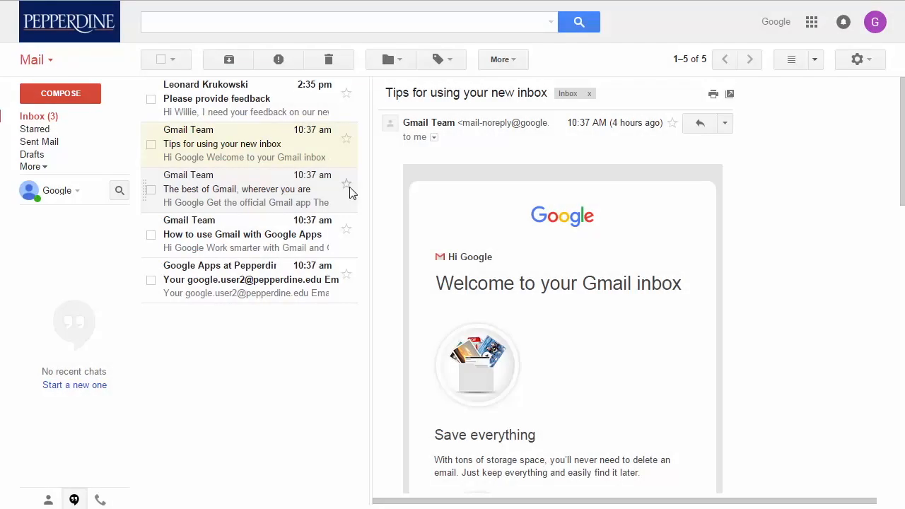
mouse_move(281, 96)
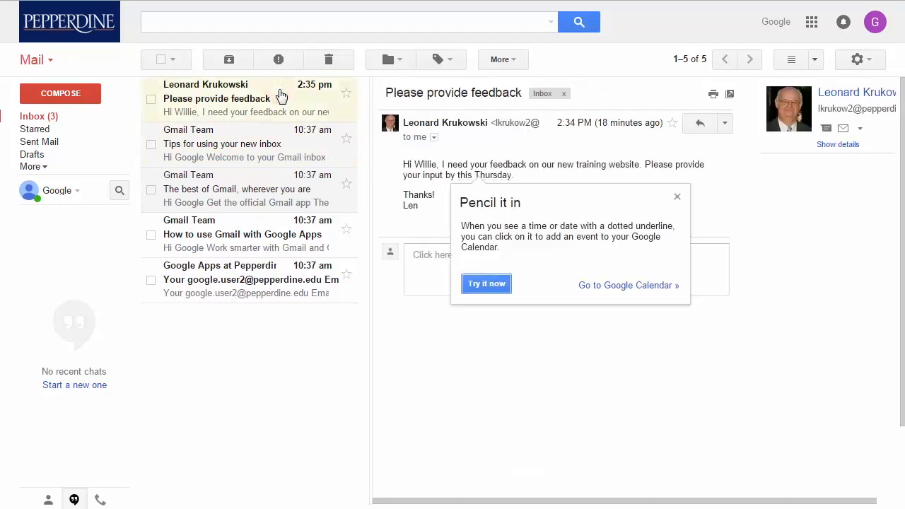
mouse_move(733, 163)
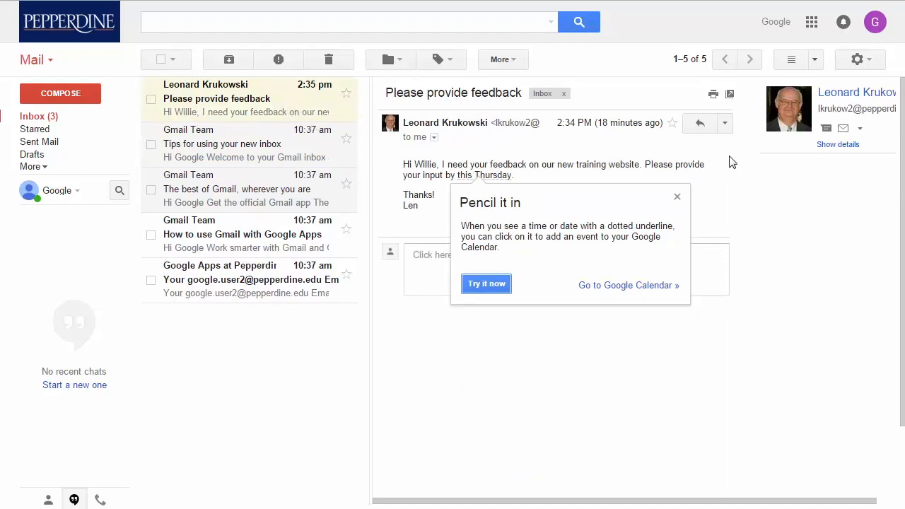
mouse_move(723, 123)
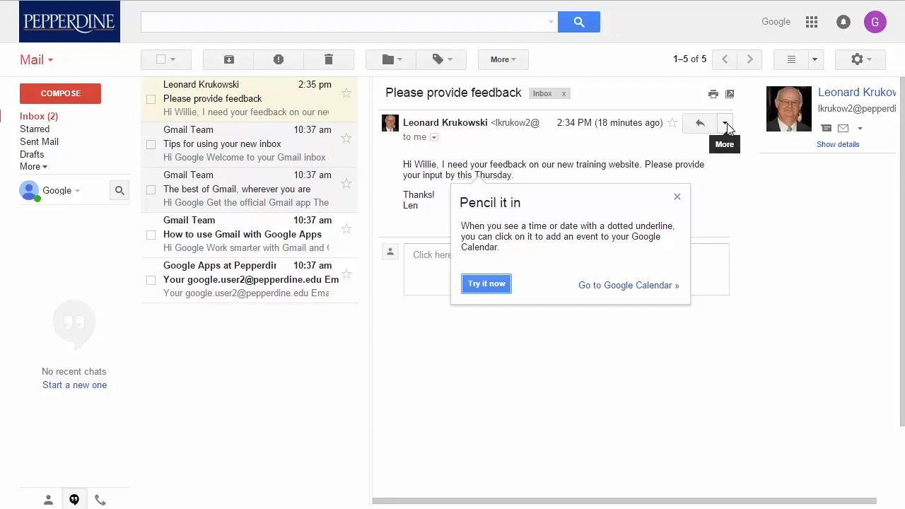
- Read the 'Please provide feedback' email and dismiss the 'Pencil it in' calendar tip
click(724, 123)
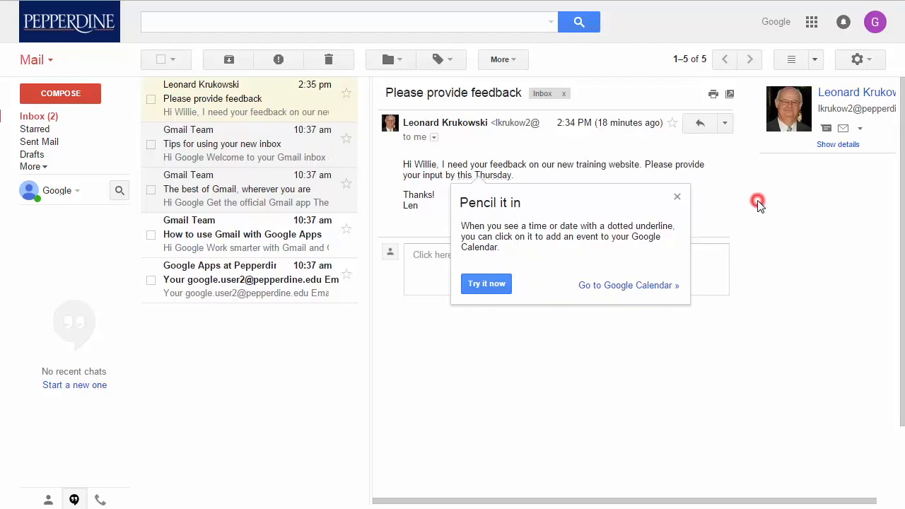
mouse_move(677, 195)
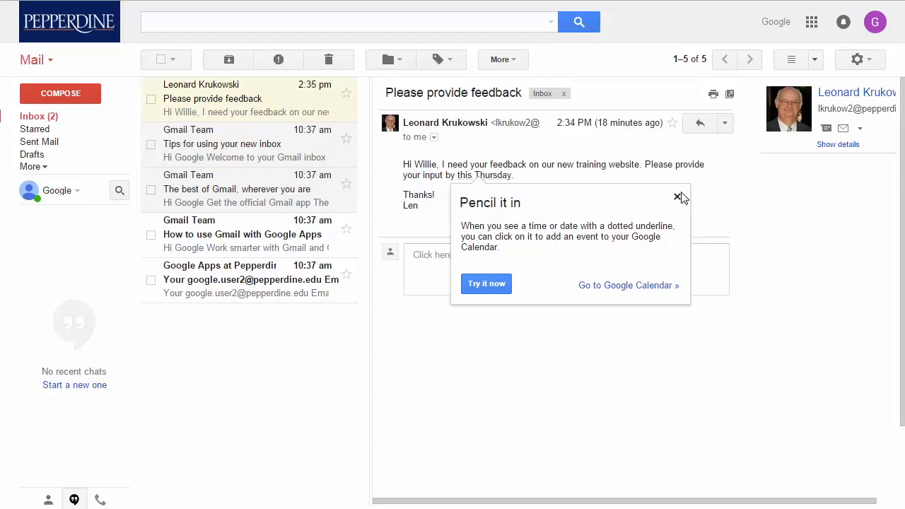
click(679, 196)
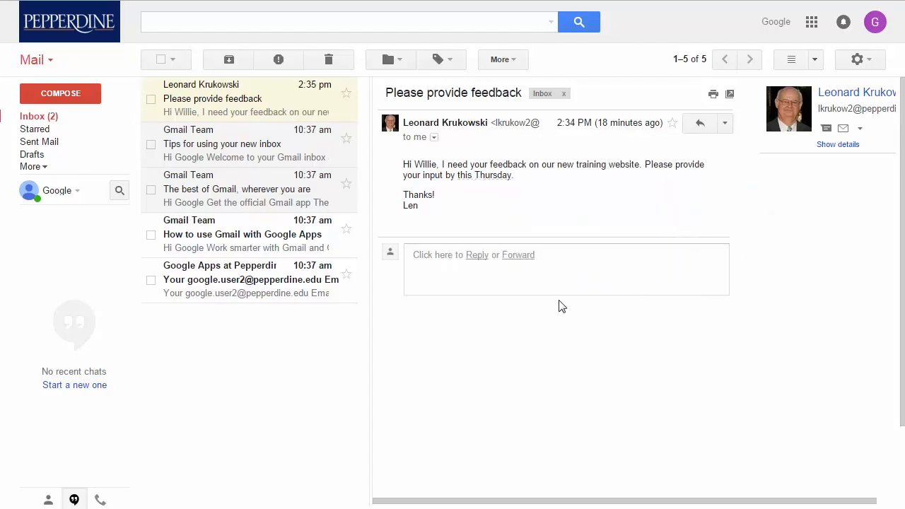
mouse_move(477, 256)
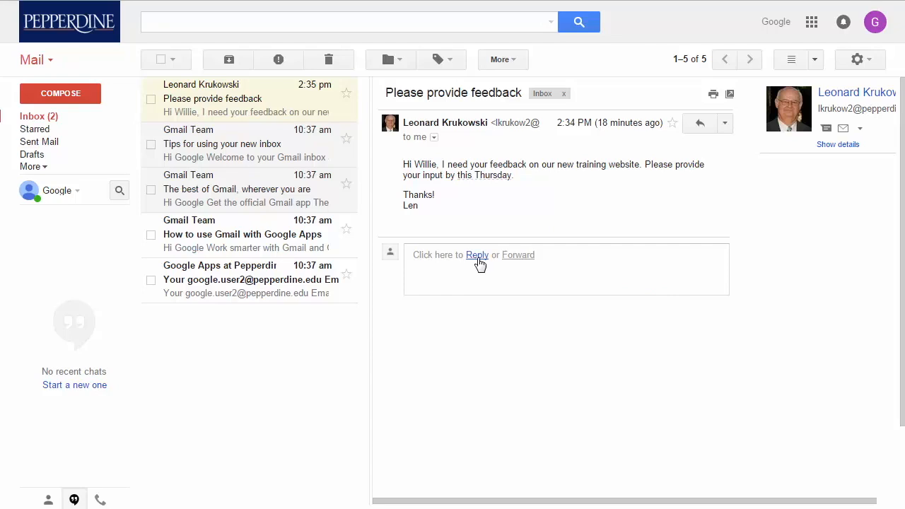
mouse_move(517, 255)
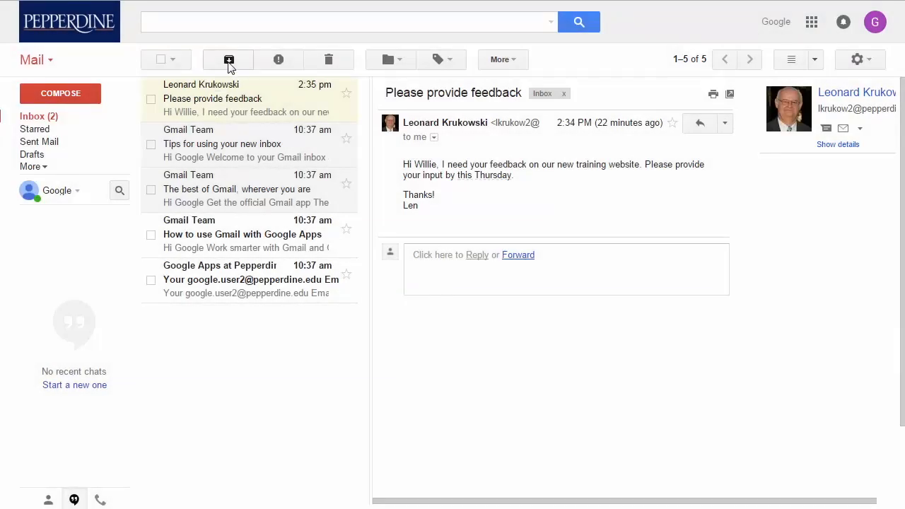
mouse_move(229, 59)
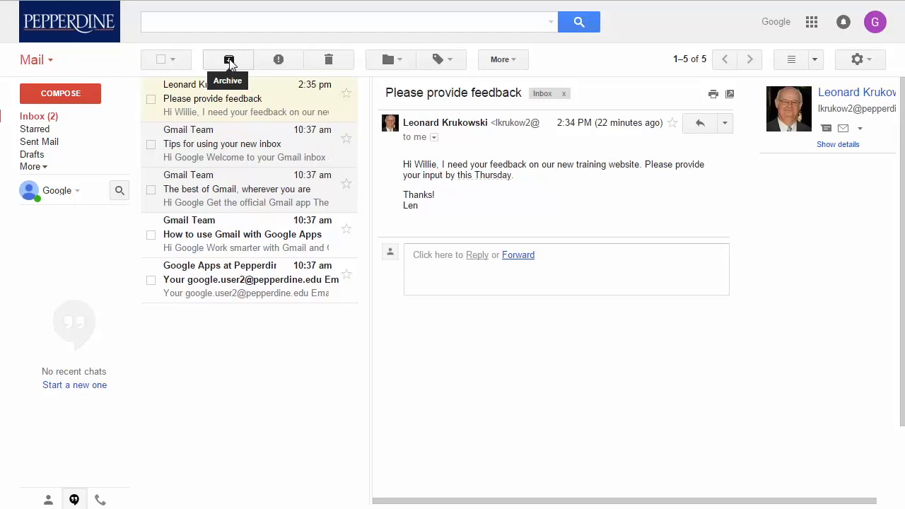
mouse_move(277, 59)
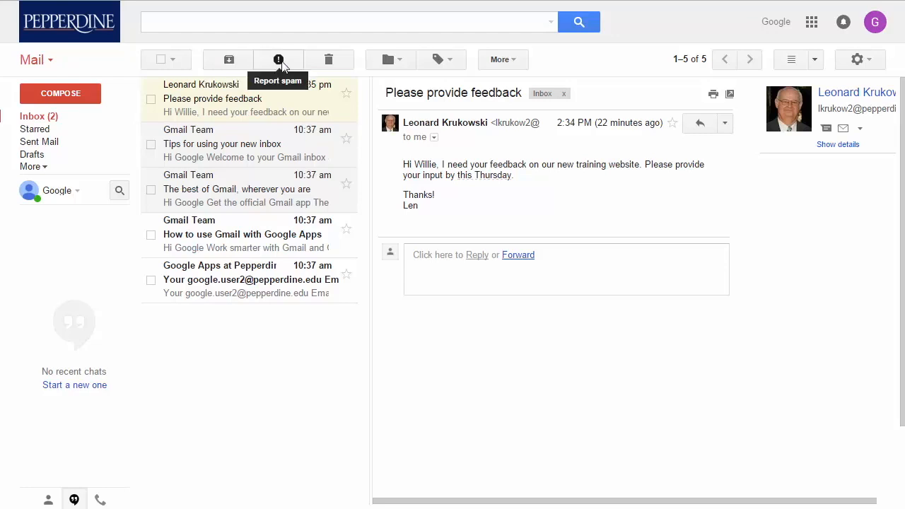
mouse_move(320, 86)
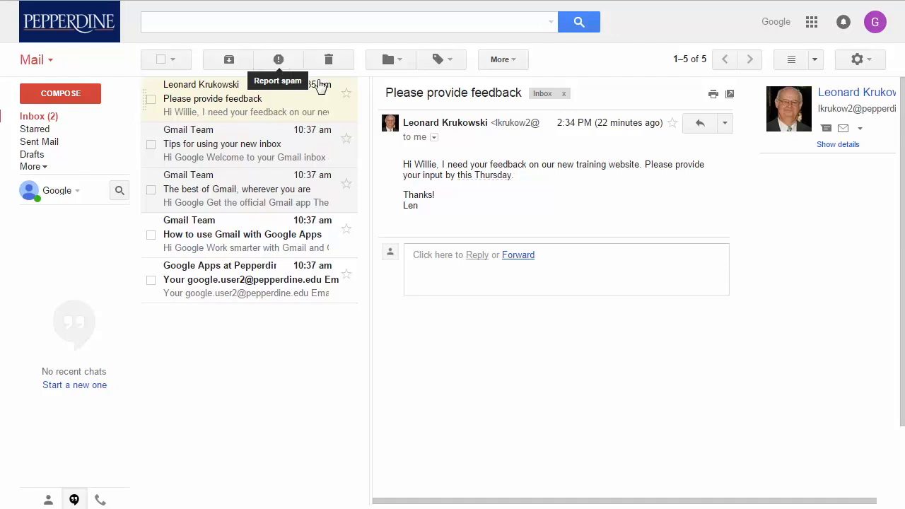
mouse_move(328, 59)
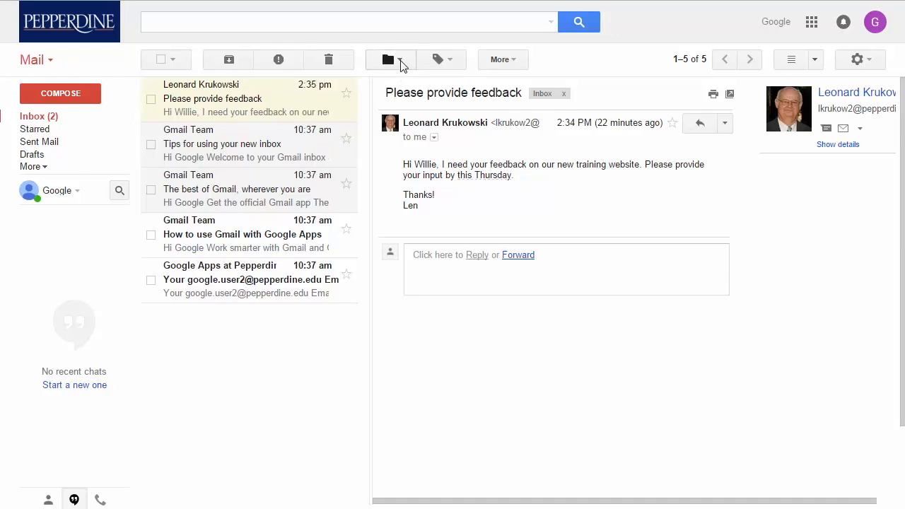
- Mark the feedback email as unread, then undo it from the notification
click(399, 59)
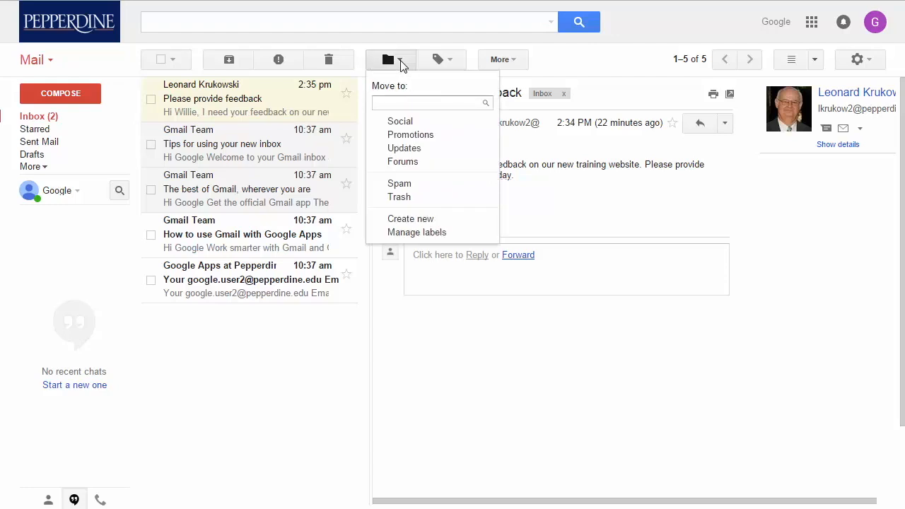
mouse_move(441, 59)
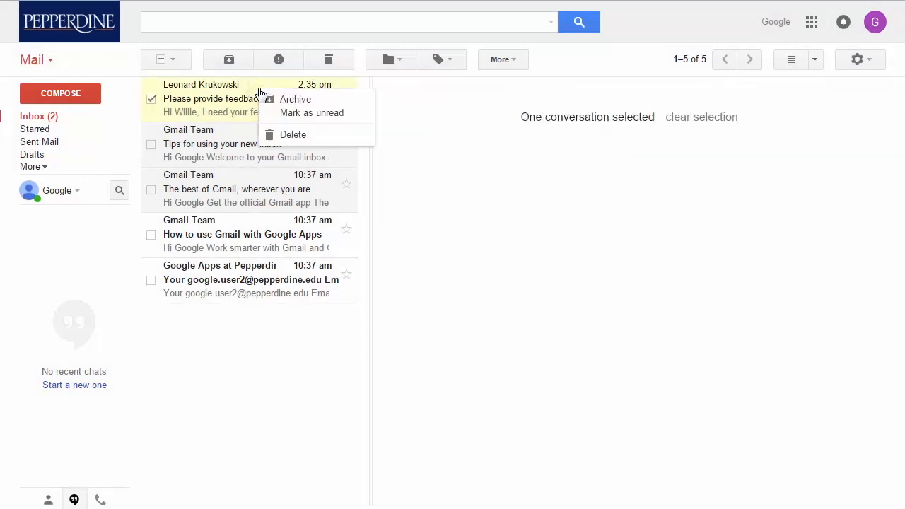
mouse_move(311, 113)
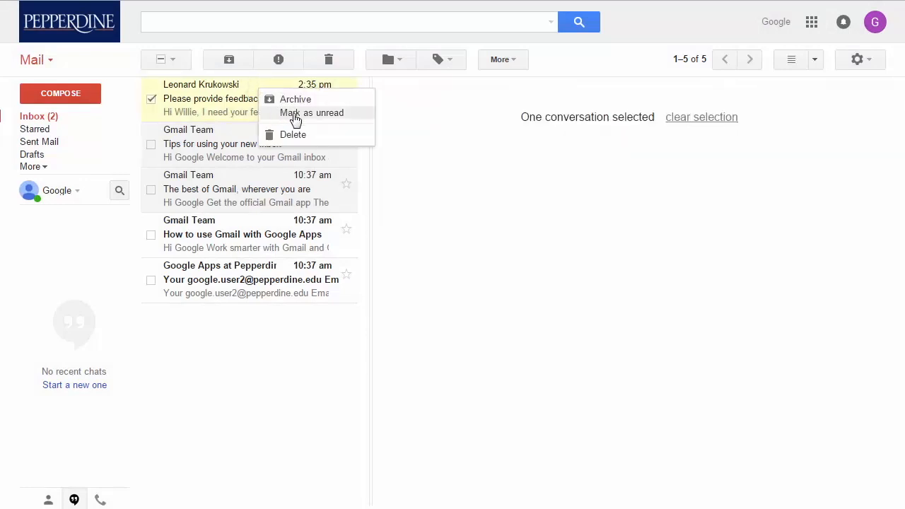
mouse_move(352, 140)
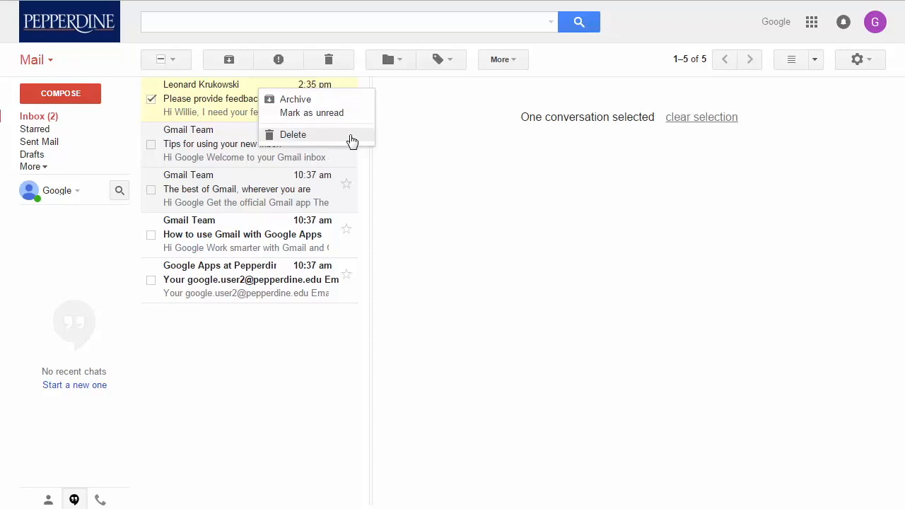
mouse_move(354, 113)
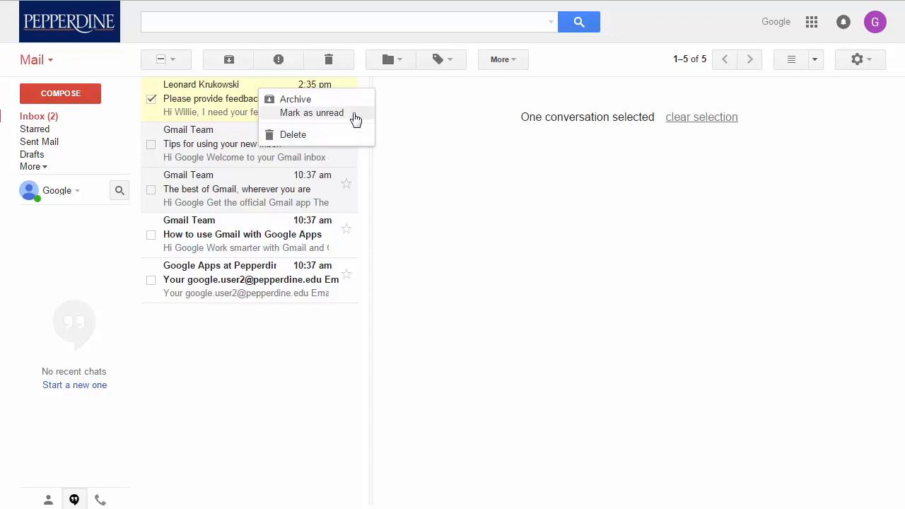
click(310, 113)
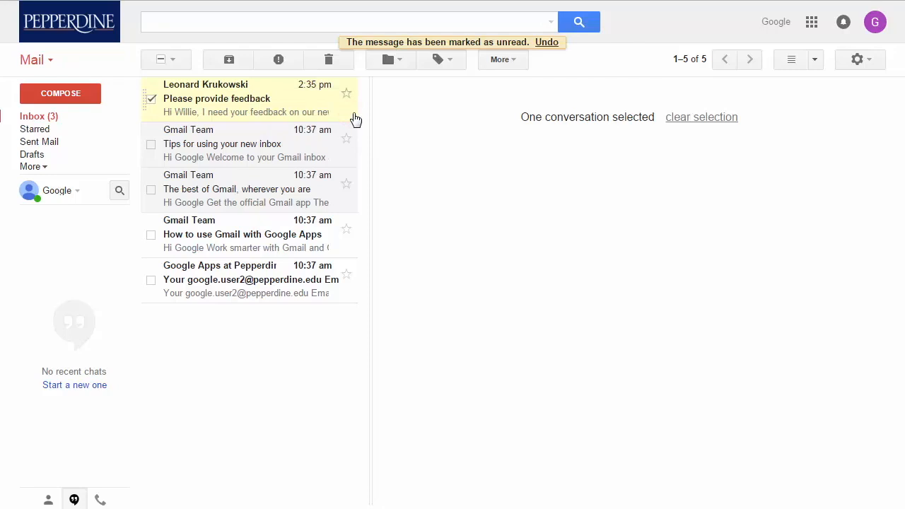
mouse_move(549, 42)
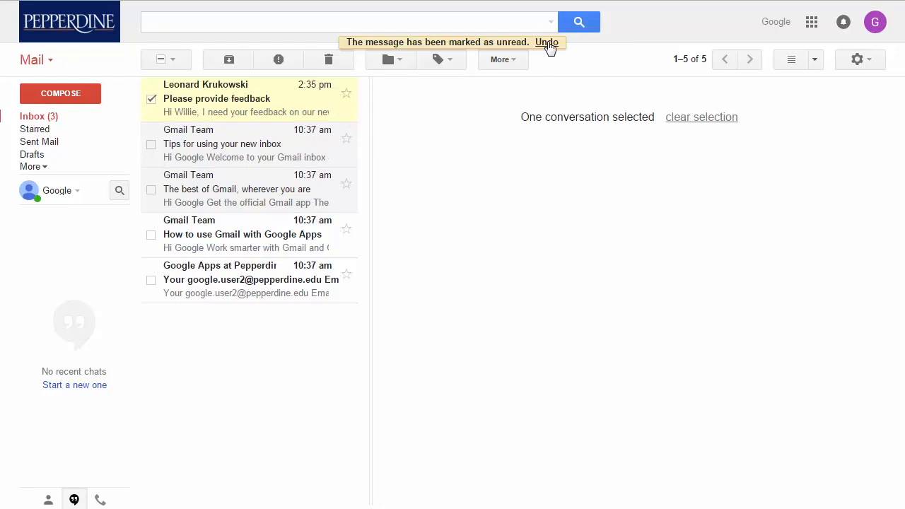
click(545, 43)
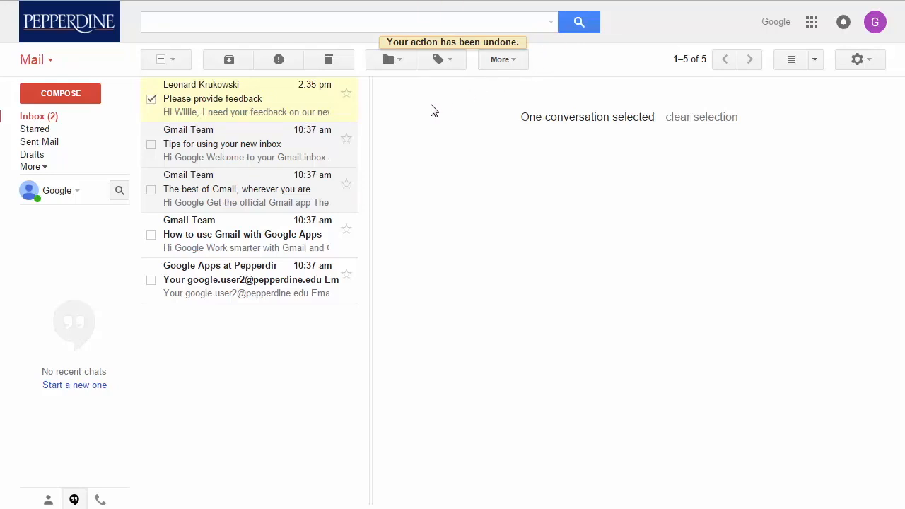
mouse_move(161, 102)
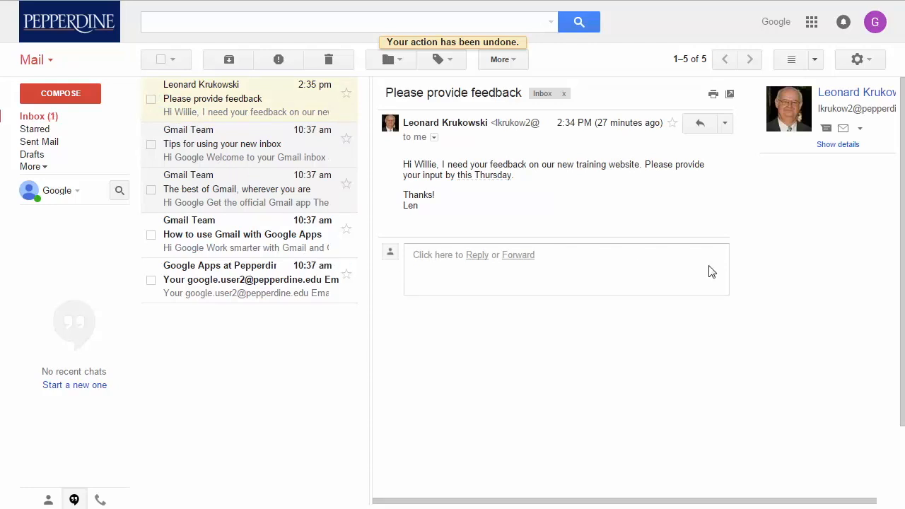
- Tick a Gmail Team conversation in the inbox list
click(243, 235)
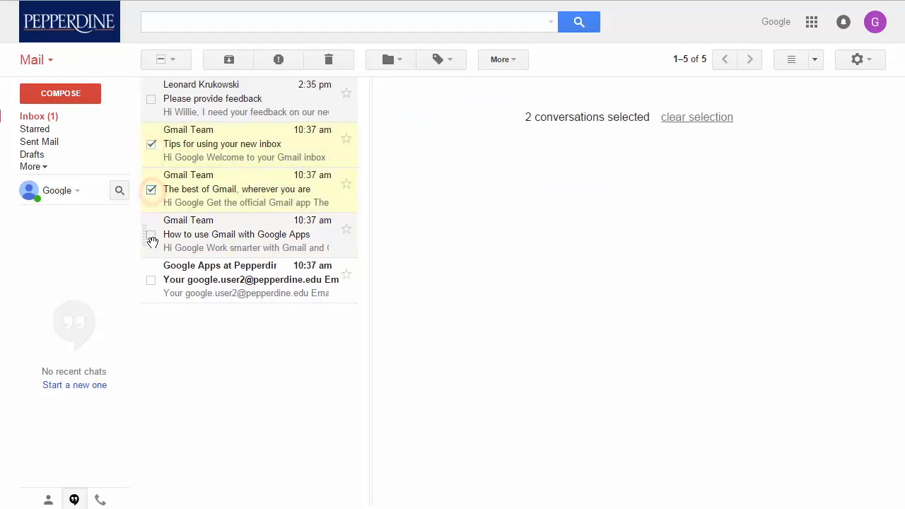
- Create a new 'Gmail Team' label and apply it to the three selected Gmail Team emails
click(151, 235)
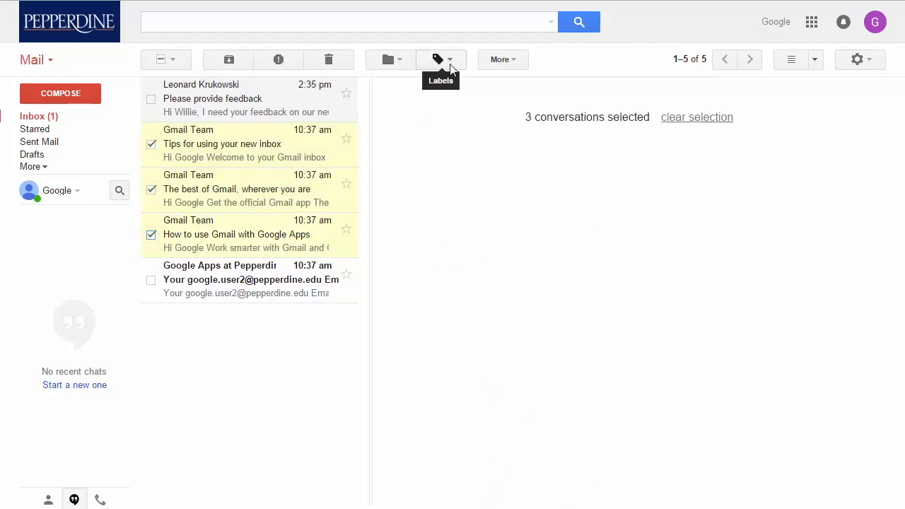
click(437, 60)
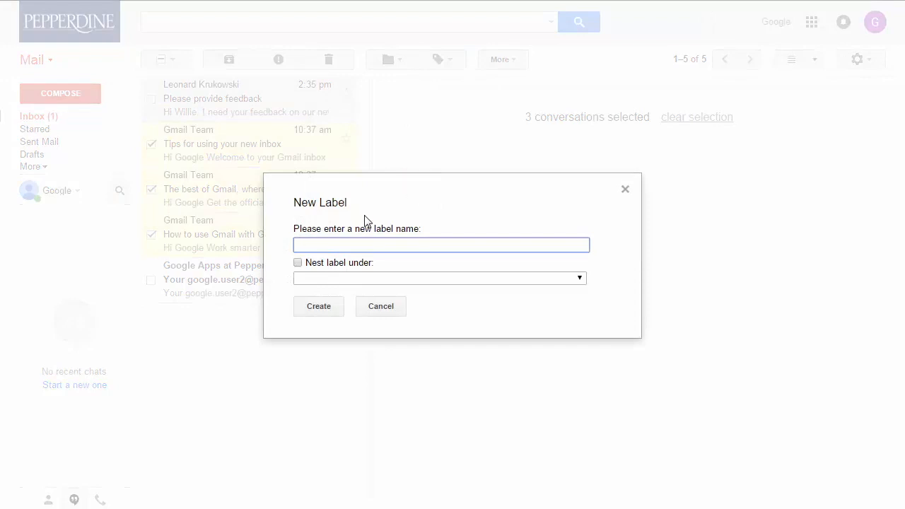
text(G)
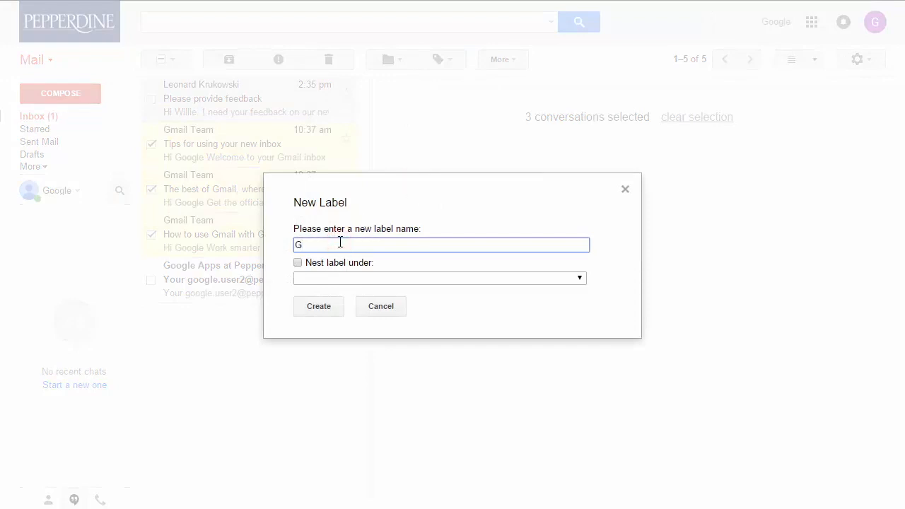
text(mail Team)
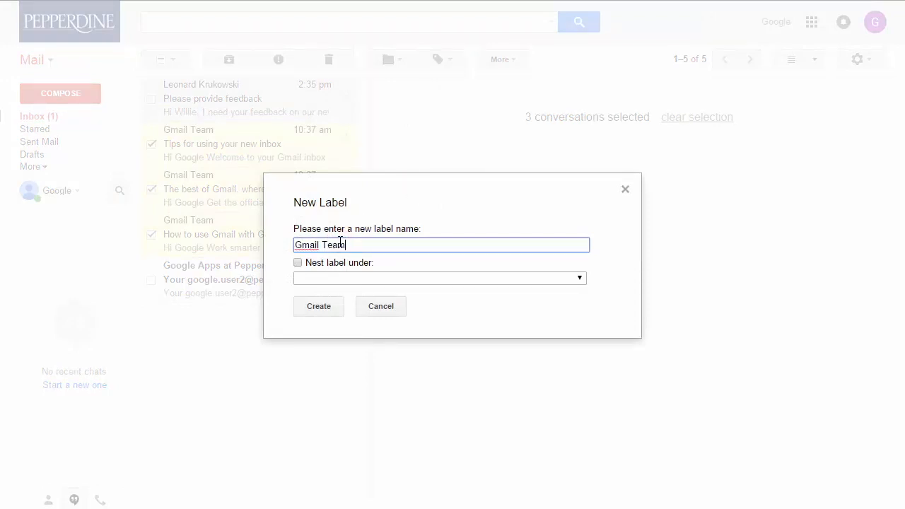
click(318, 305)
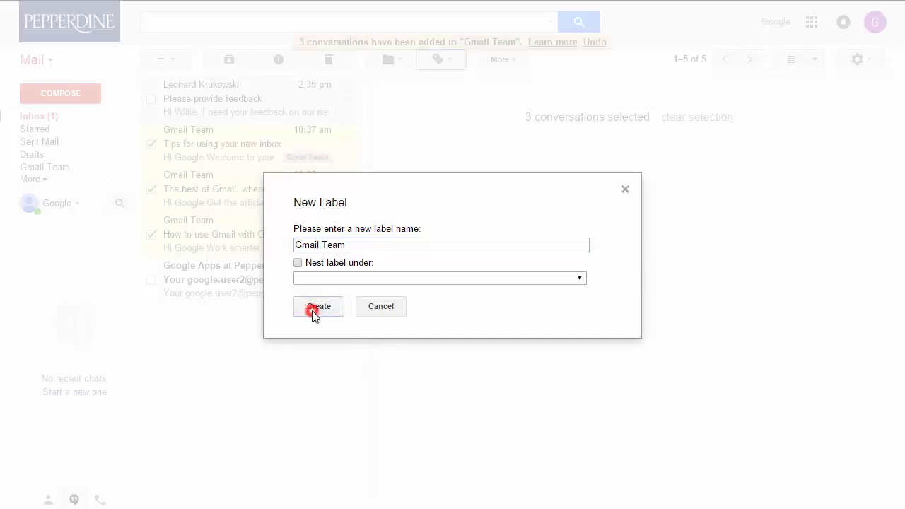
click(318, 305)
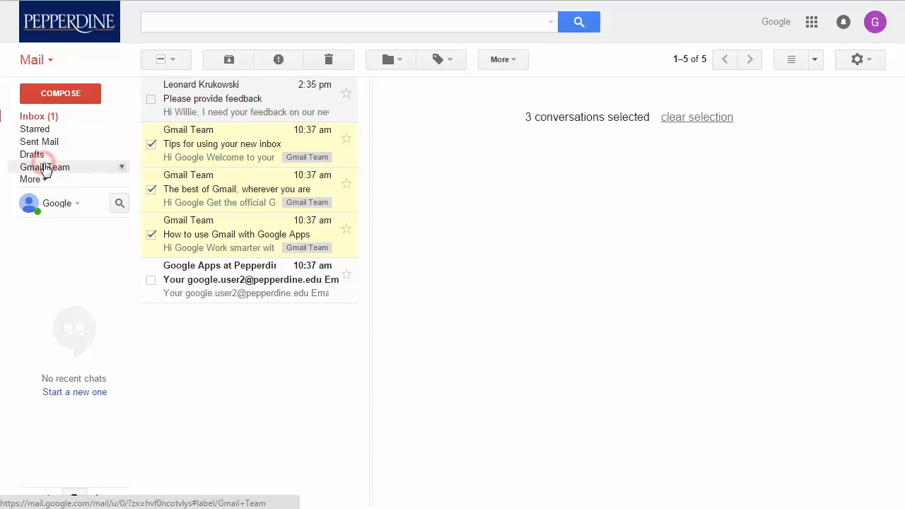
- View the emails filed under the Gmail Team label
click(45, 167)
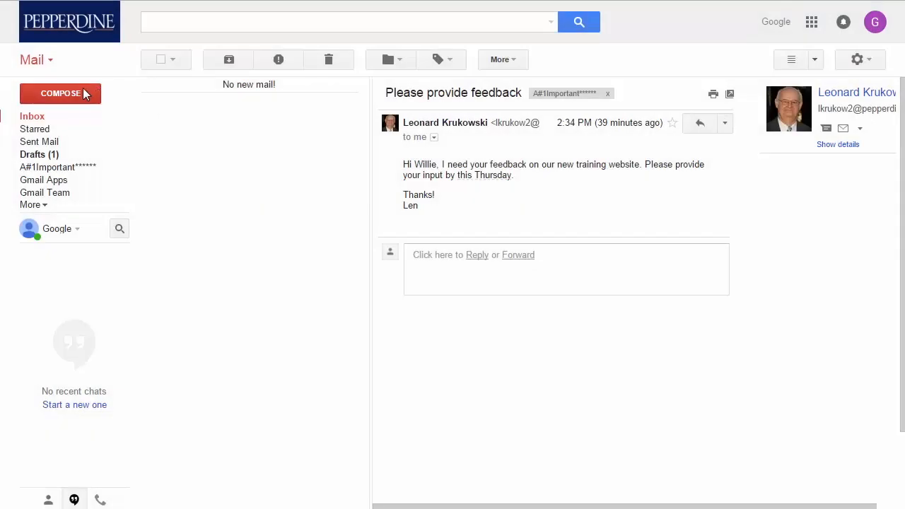
click(60, 93)
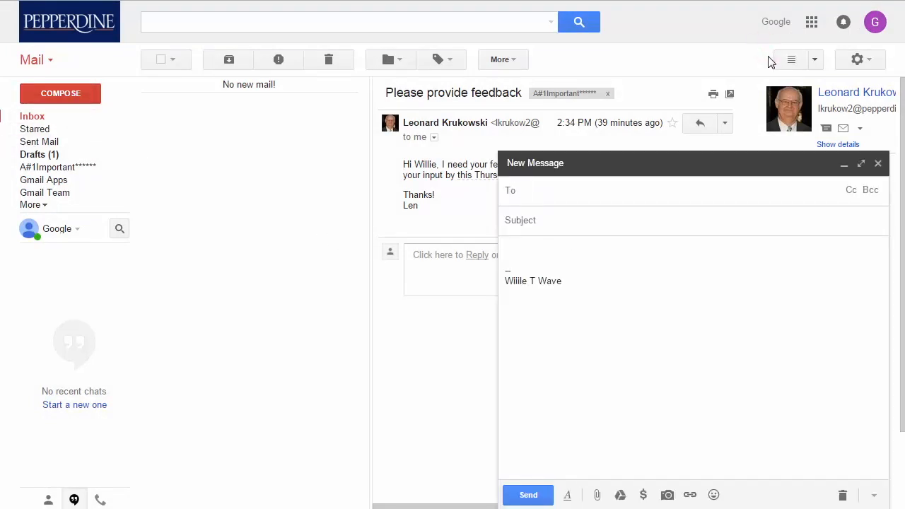
mouse_move(860, 164)
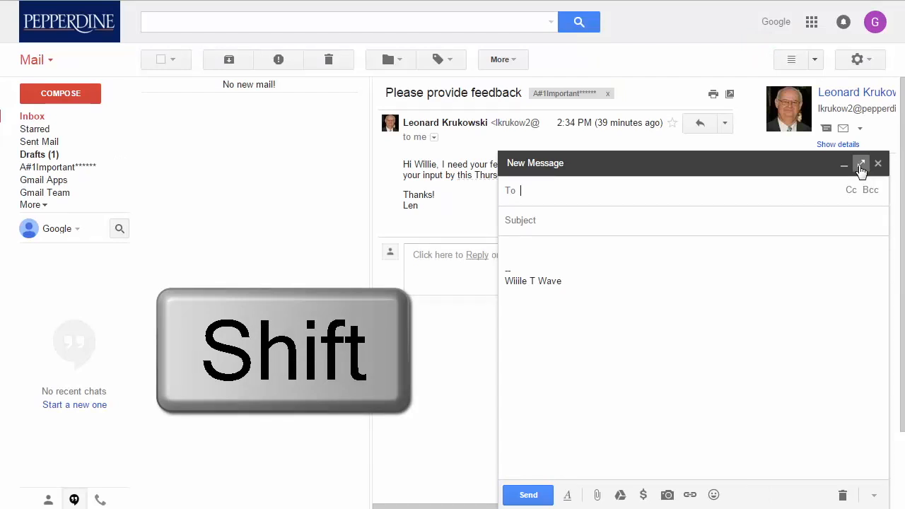
click(860, 164)
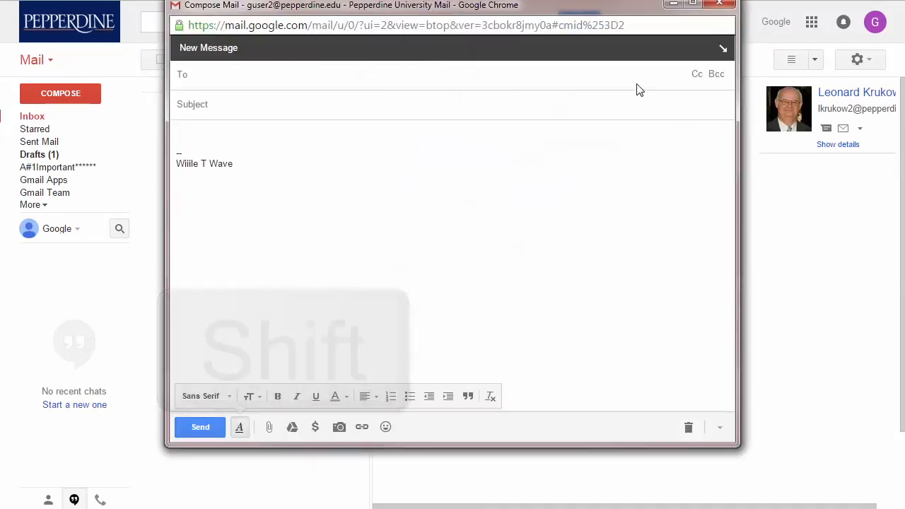
click(212, 74)
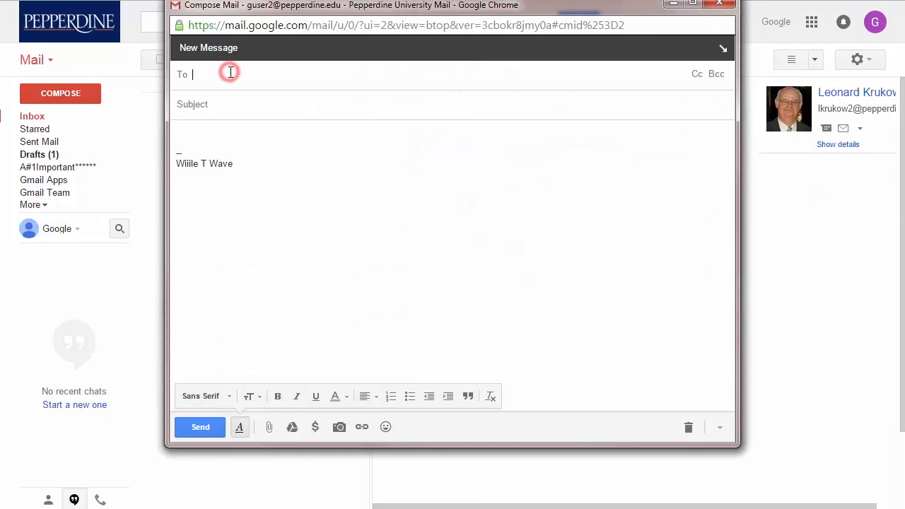
text(leona)
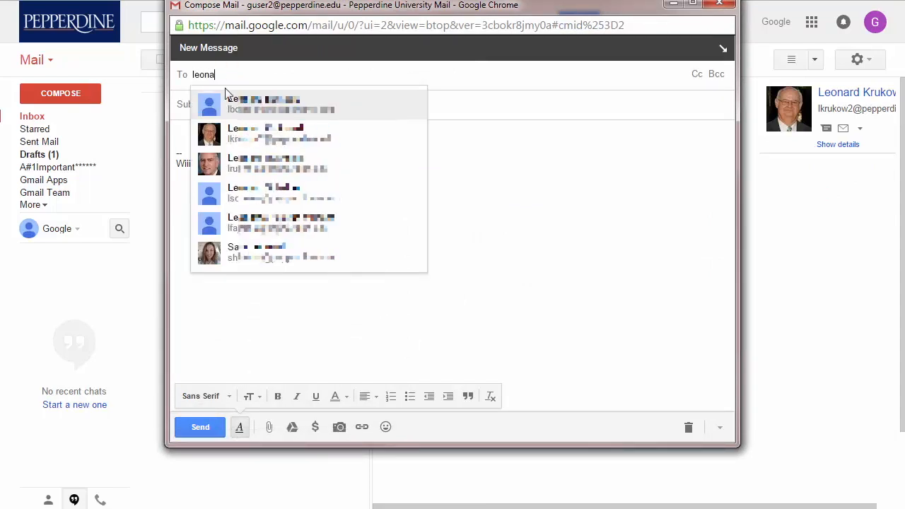
click(308, 134)
text(Hello Len)
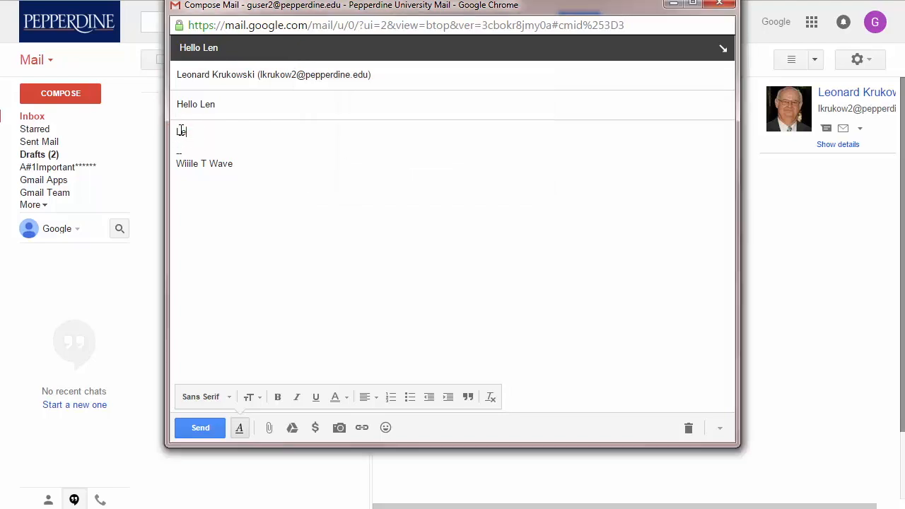
- Write 'Let's meet on Thursday', send the 'Hello Len' email and show it in Sent Mail
text(et's meet on)
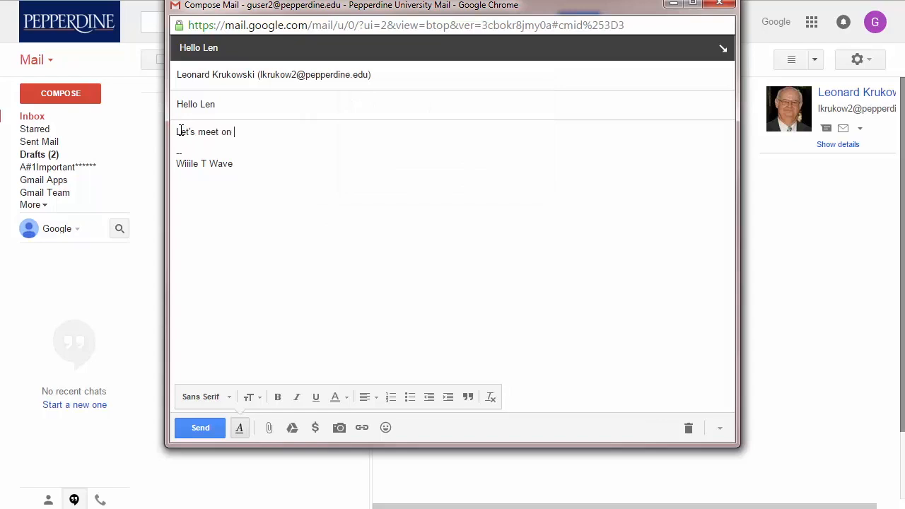
text(Thursday.....)
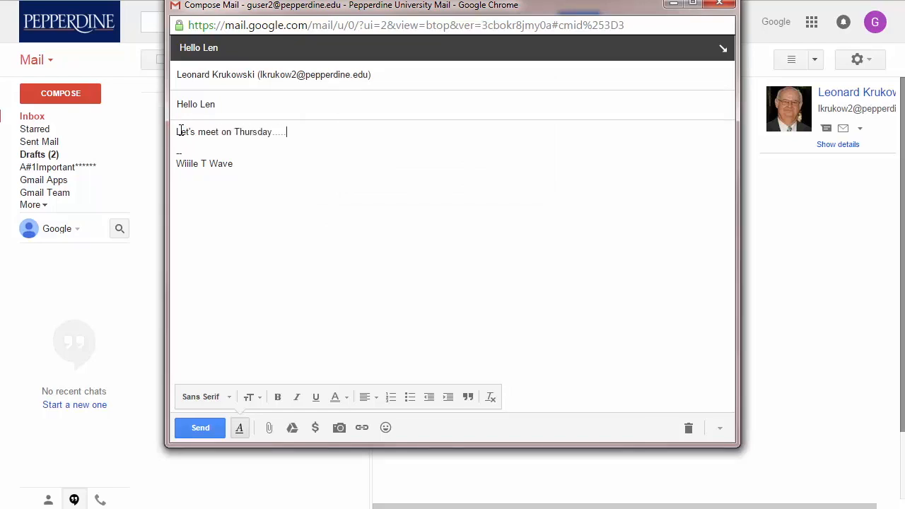
click(201, 427)
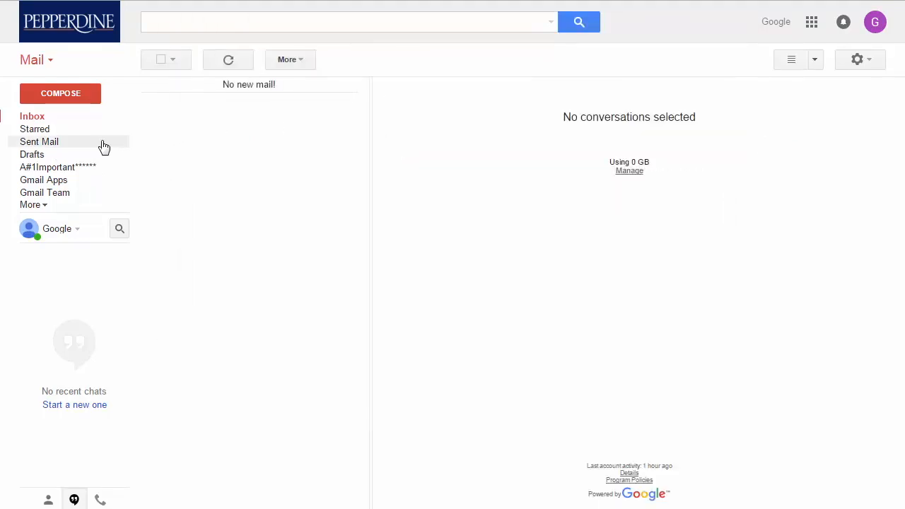
click(39, 141)
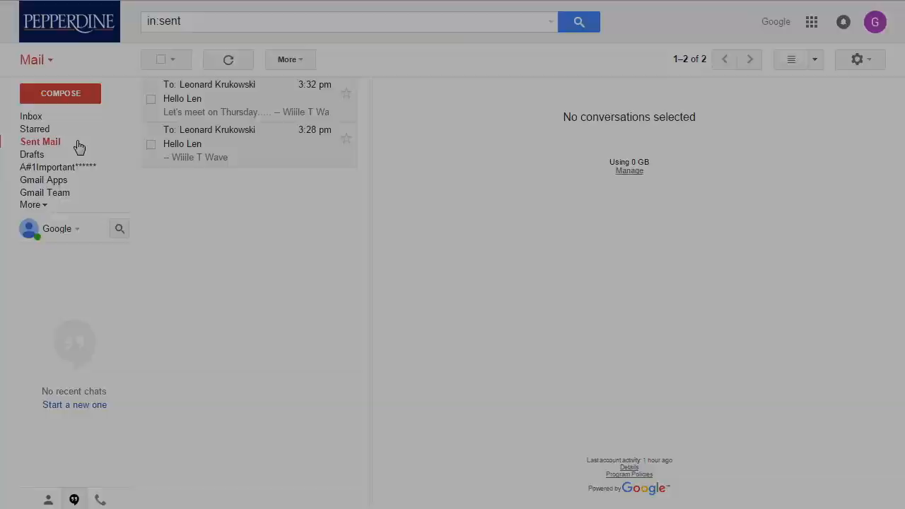